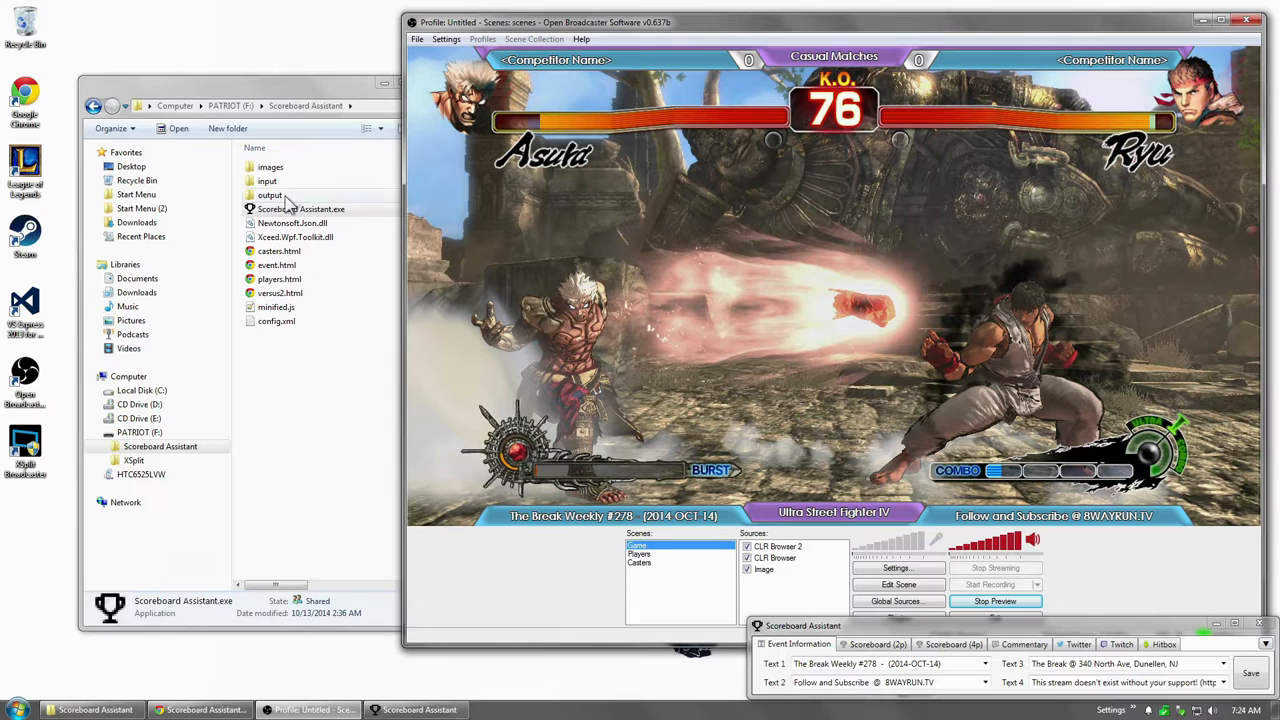
Open Scoreboard Assistant's output folder and its event.xml data file
double_click(270, 195)
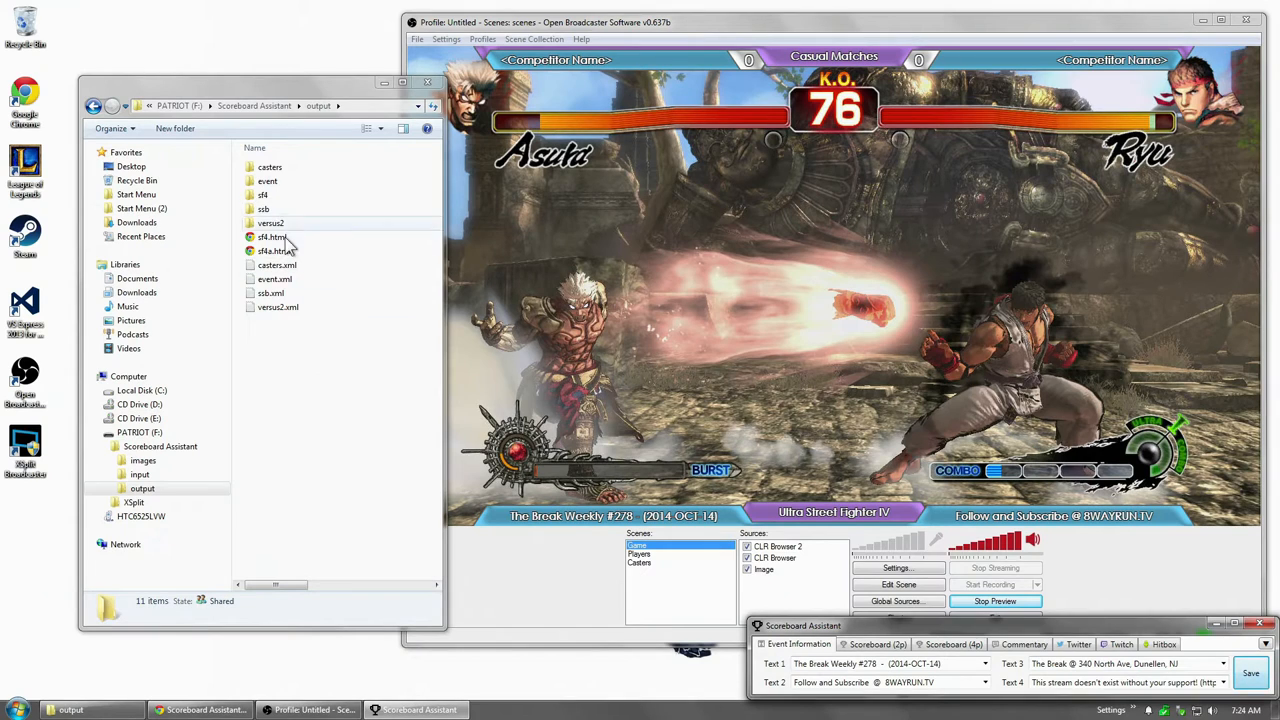
double_click(270, 167)
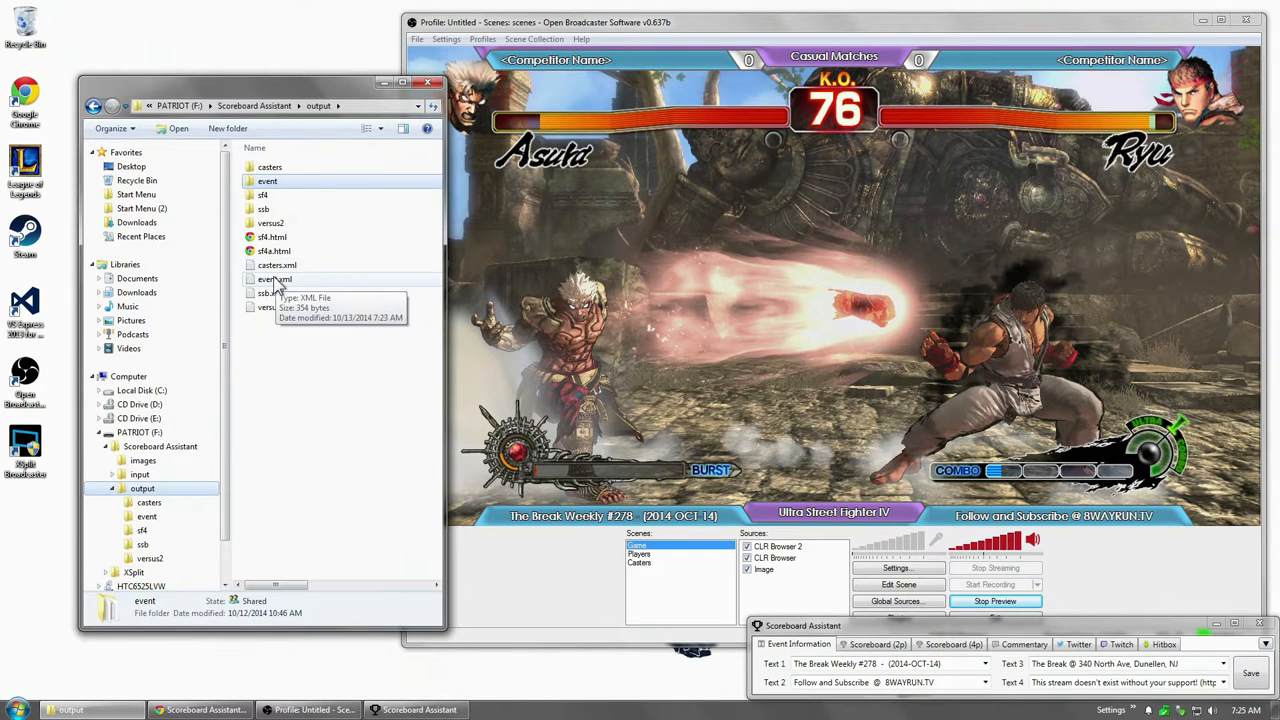
mouse_move(275, 279)
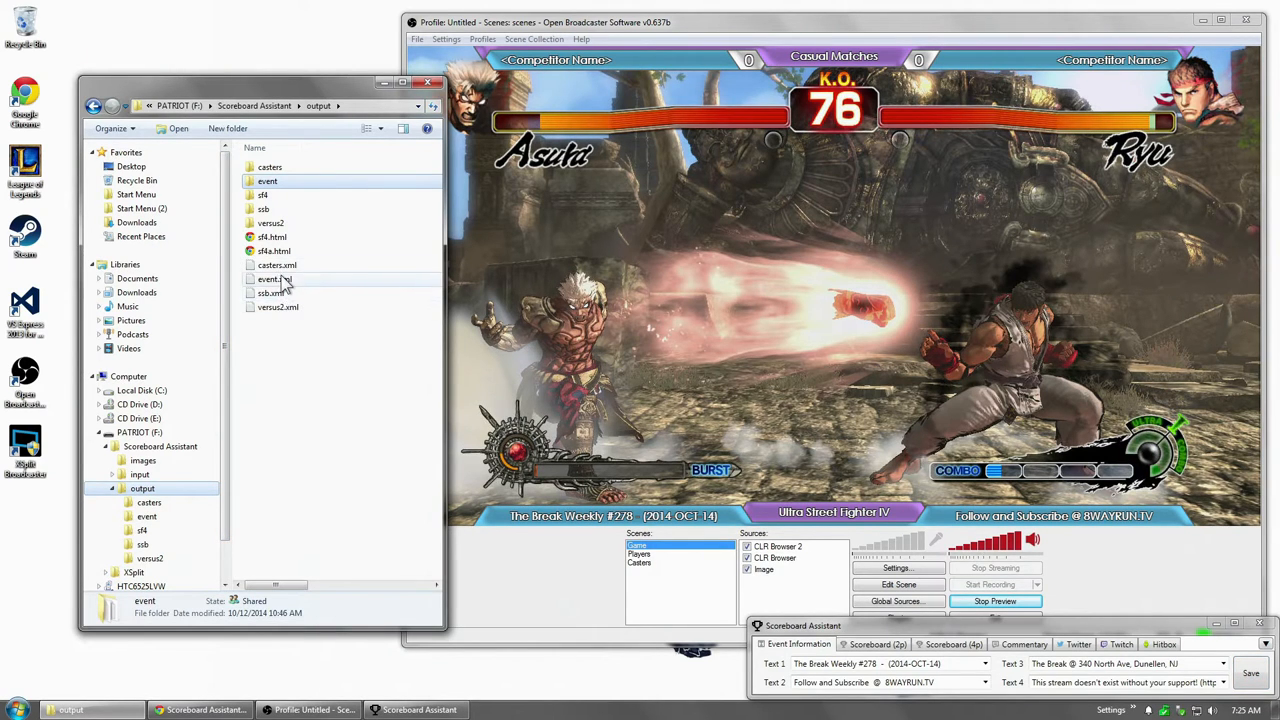
double_click(269, 279)
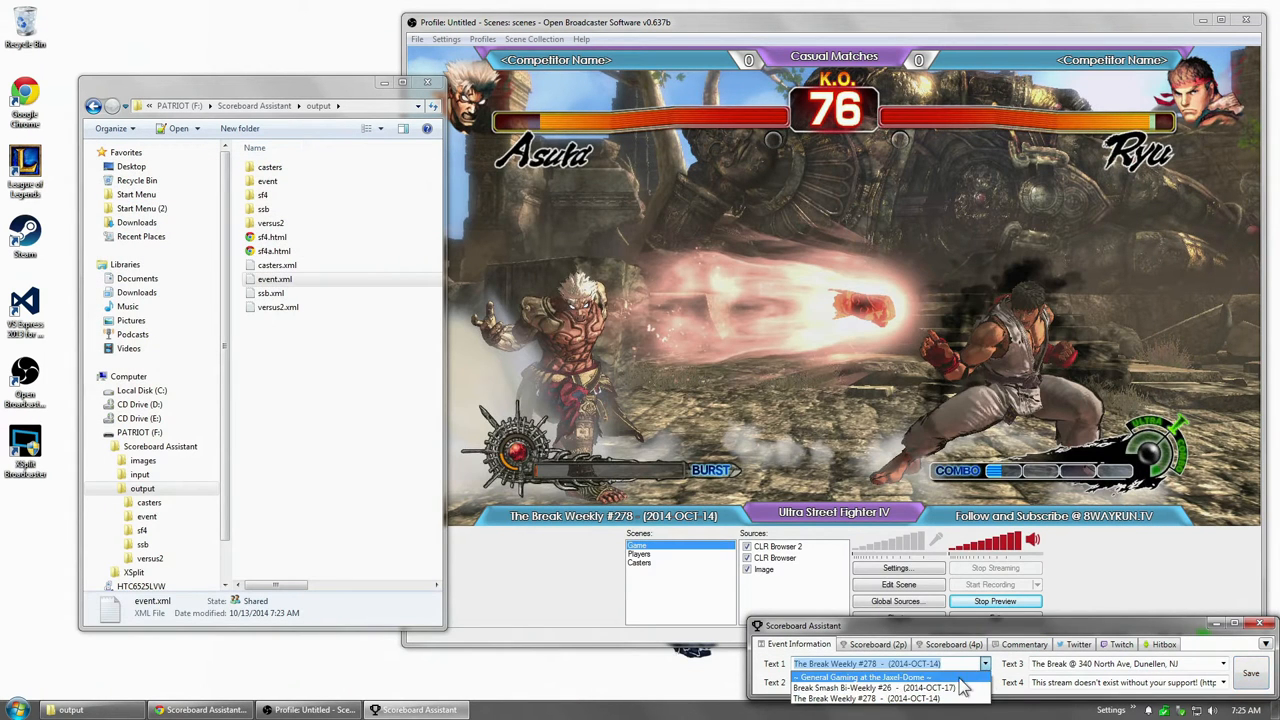
Pick a new Text 1 event title and view the Scoreboard (2p) tab
click(863, 677)
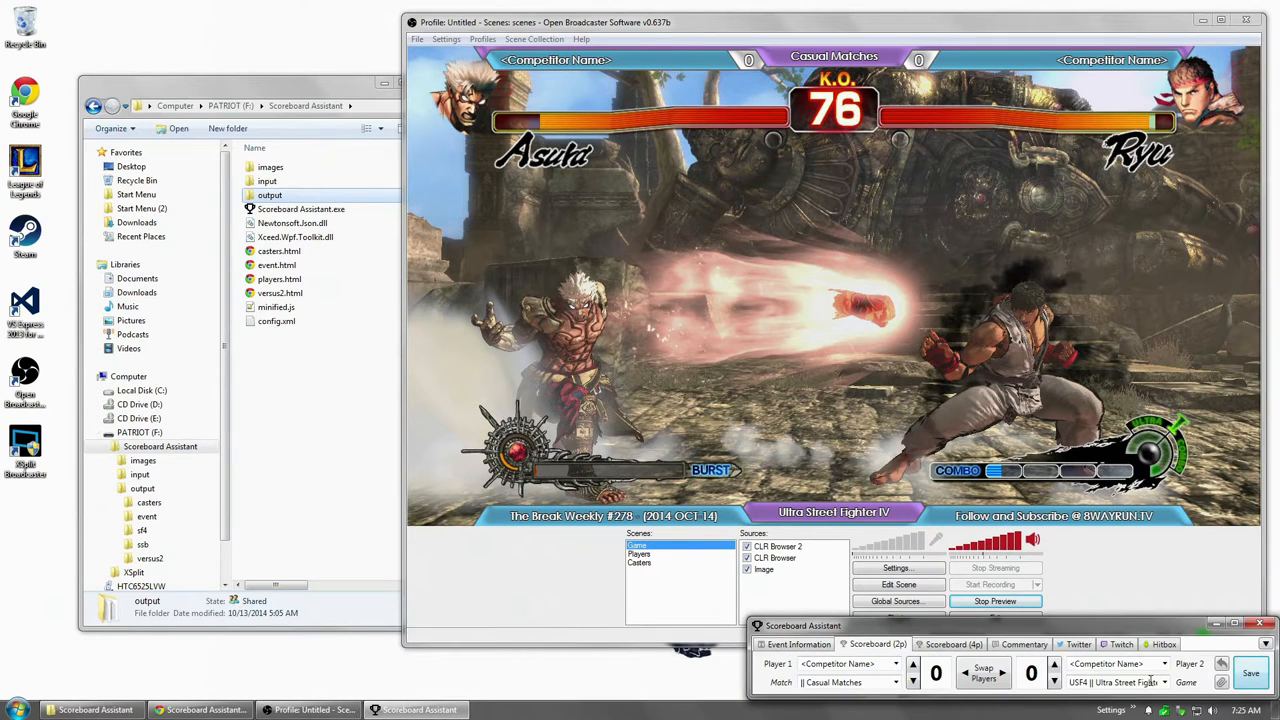
click(1163, 682)
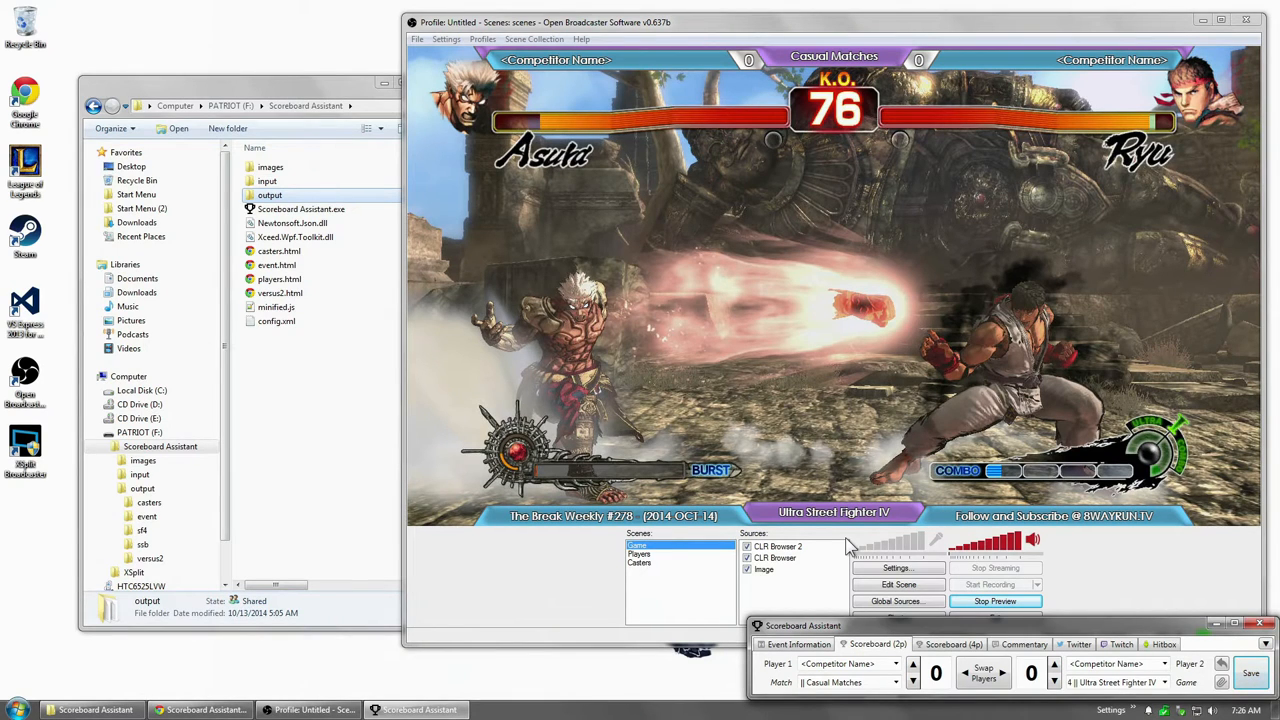
mouse_move(773, 570)
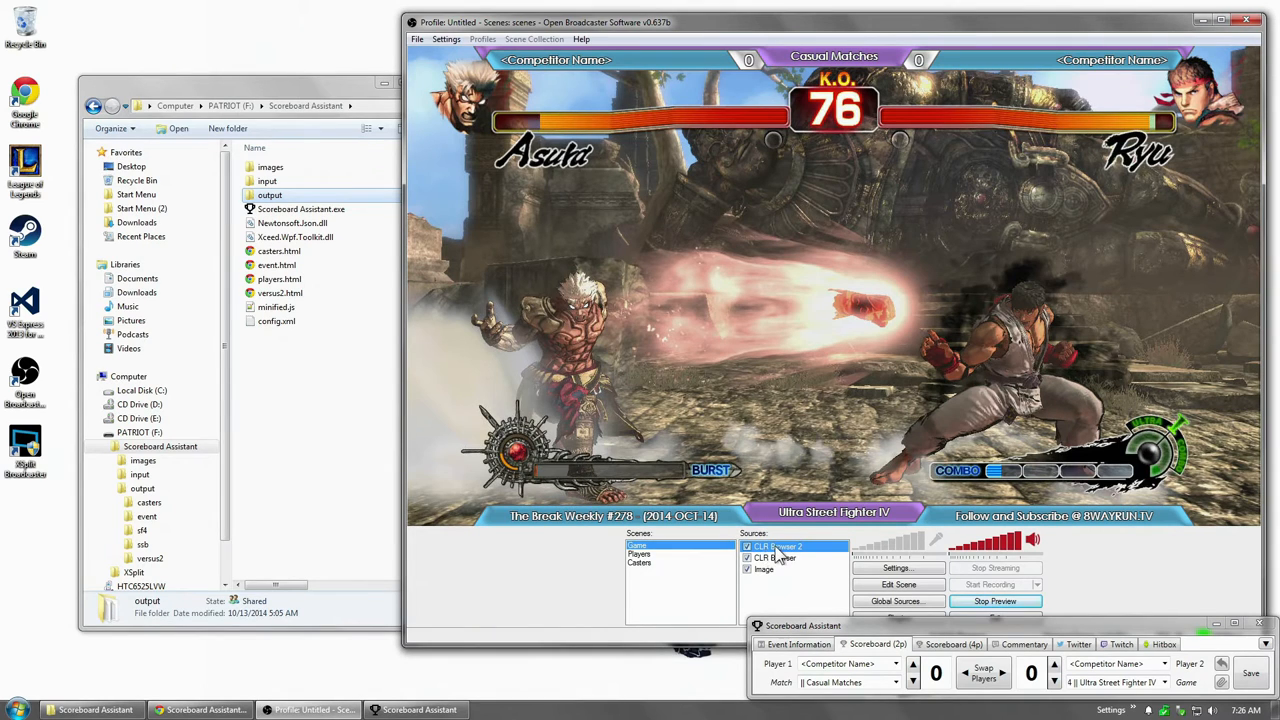
double_click(778, 546)
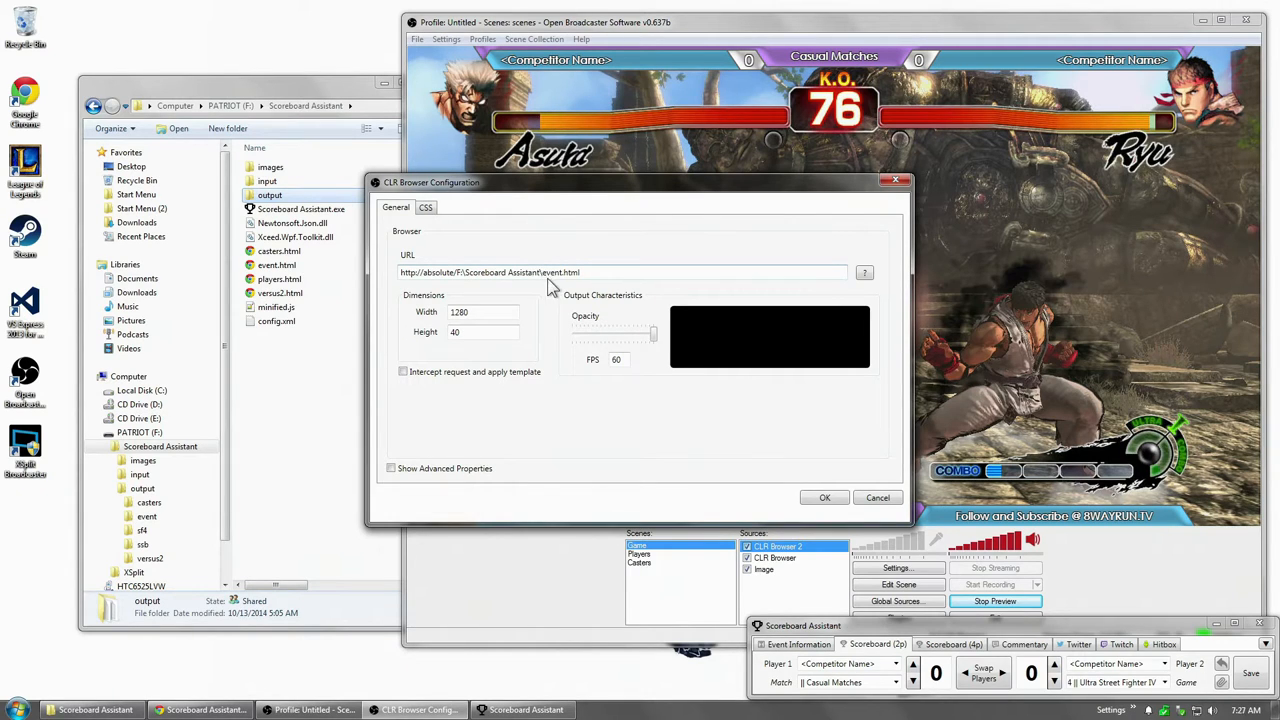
mouse_move(358, 275)
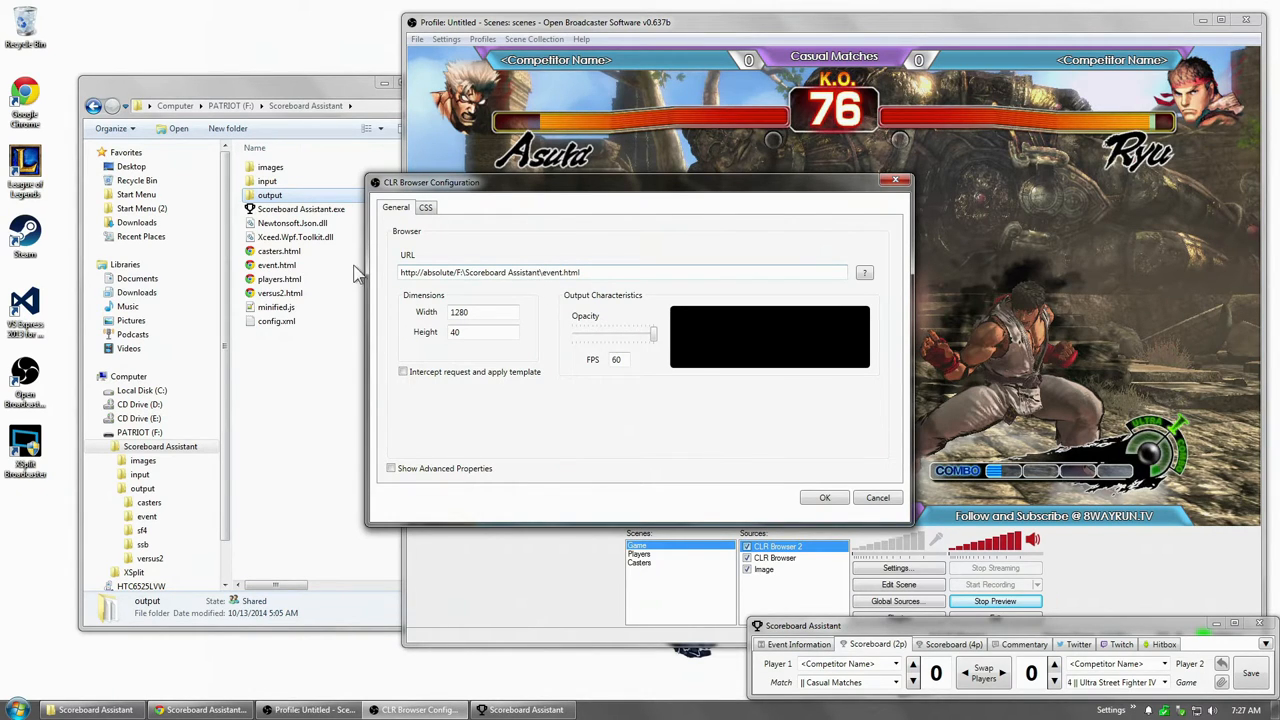
mouse_move(482, 311)
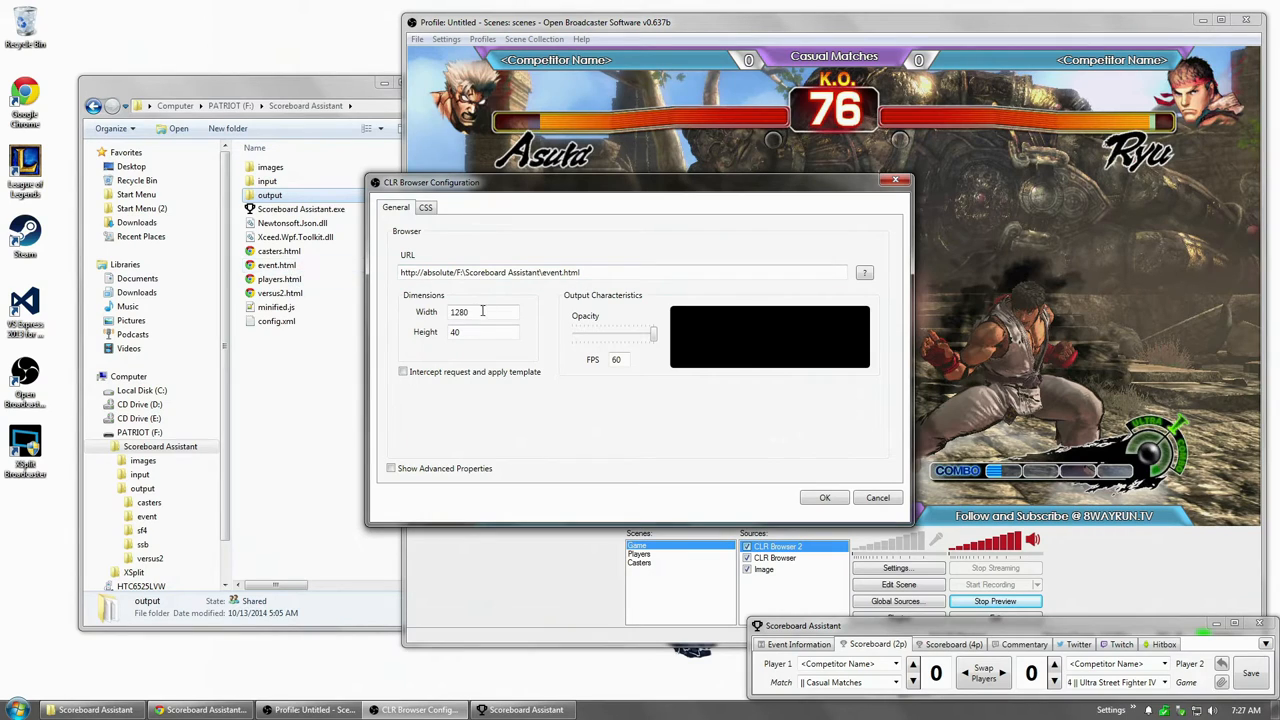
click(483, 312)
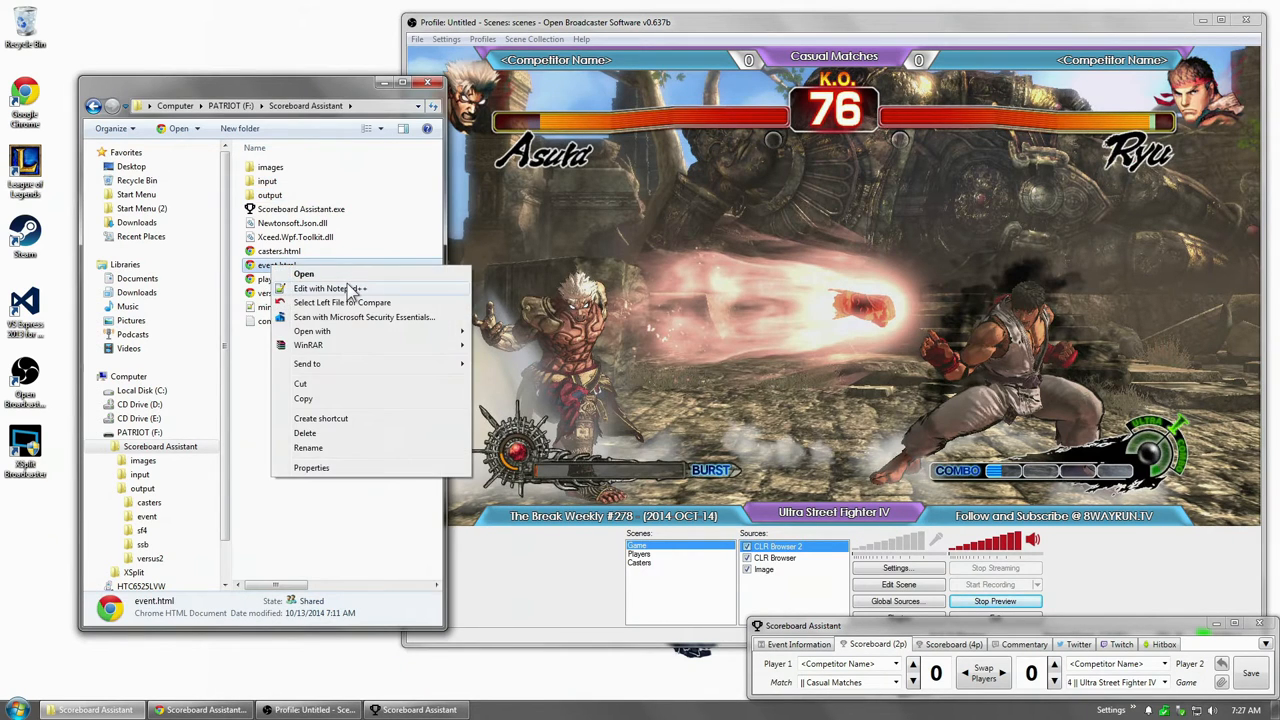
Open event.html from Explorer in Notepad++
click(330, 288)
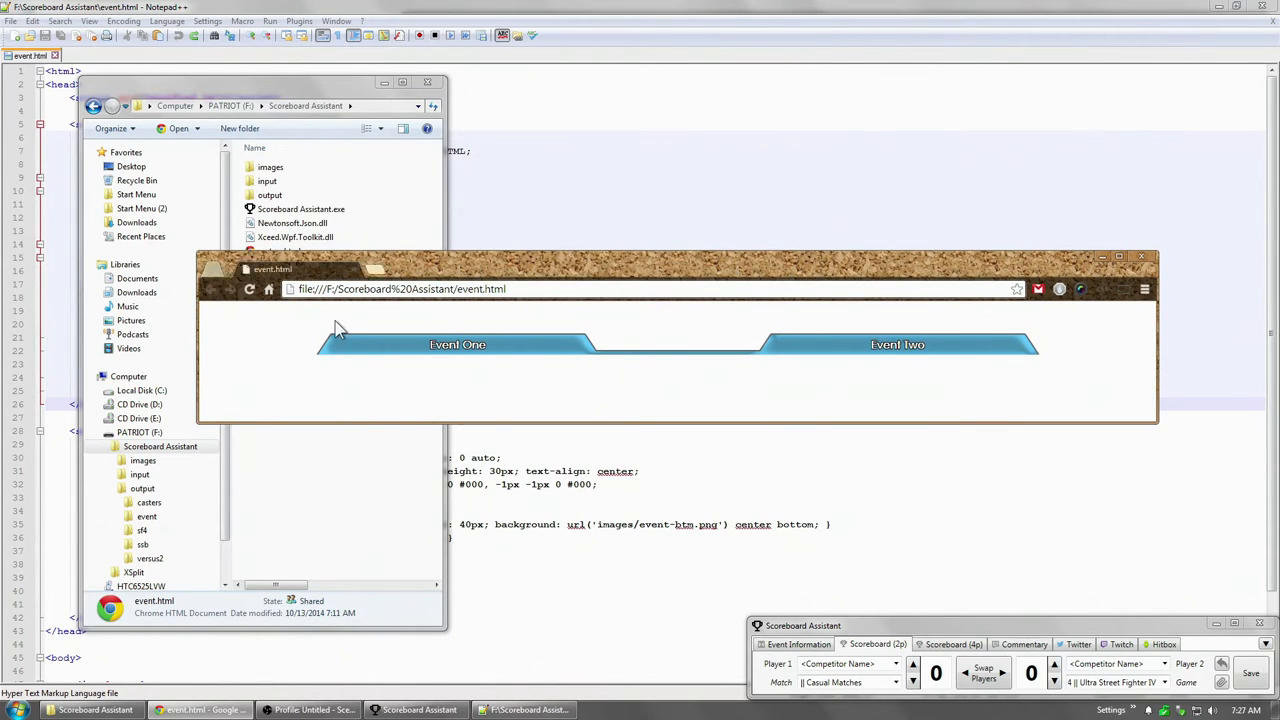
mouse_move(366, 515)
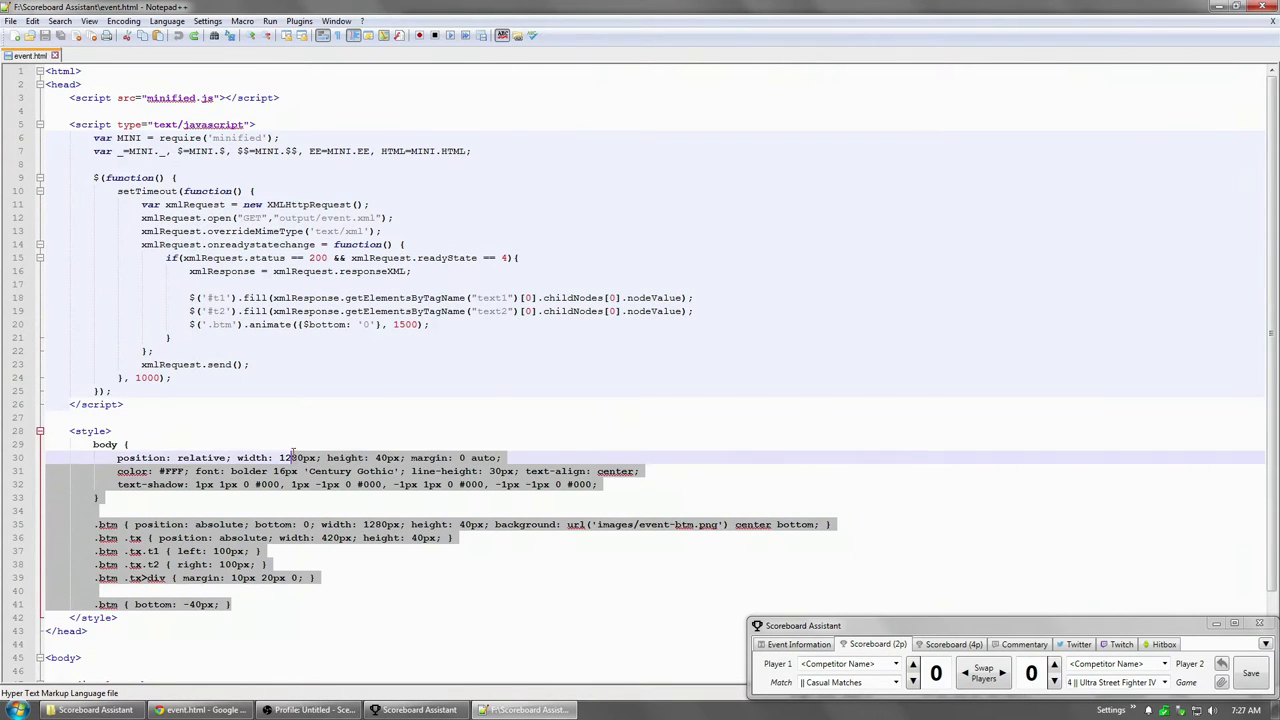
Scroll through event.html highlighting script lines, then bring OBS to the front
scroll(down, 3)
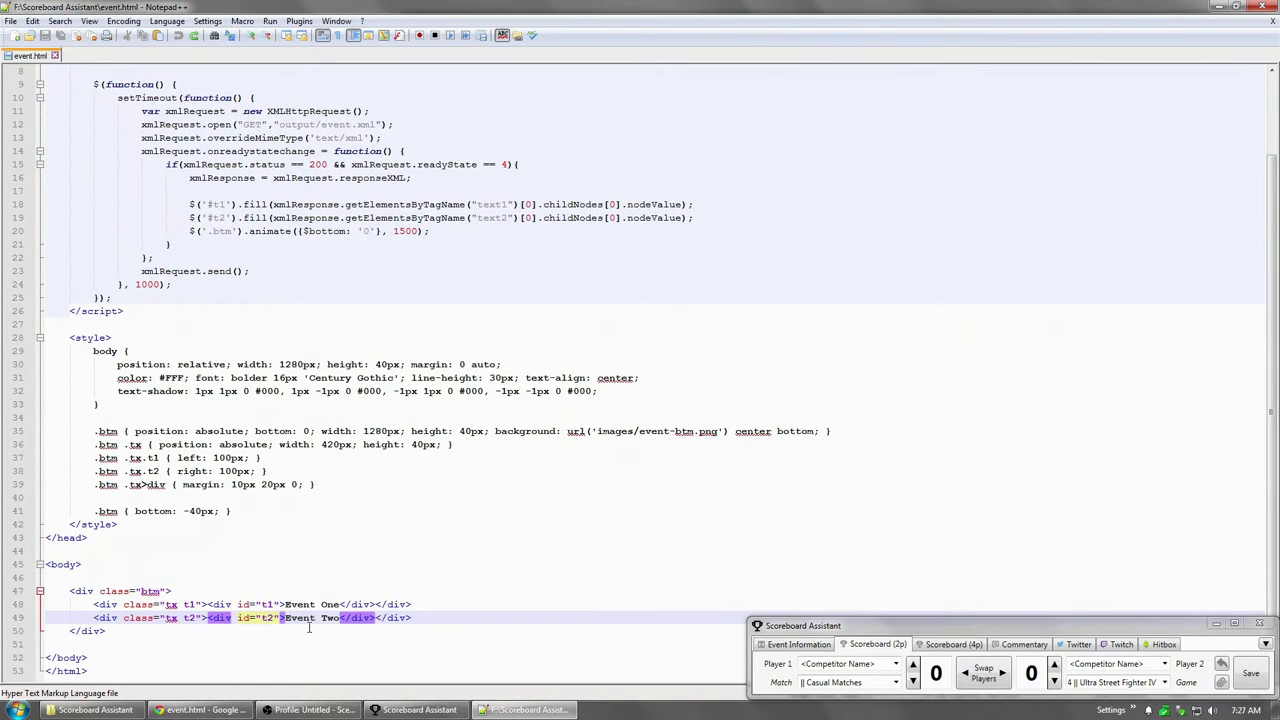
scroll(up, 3)
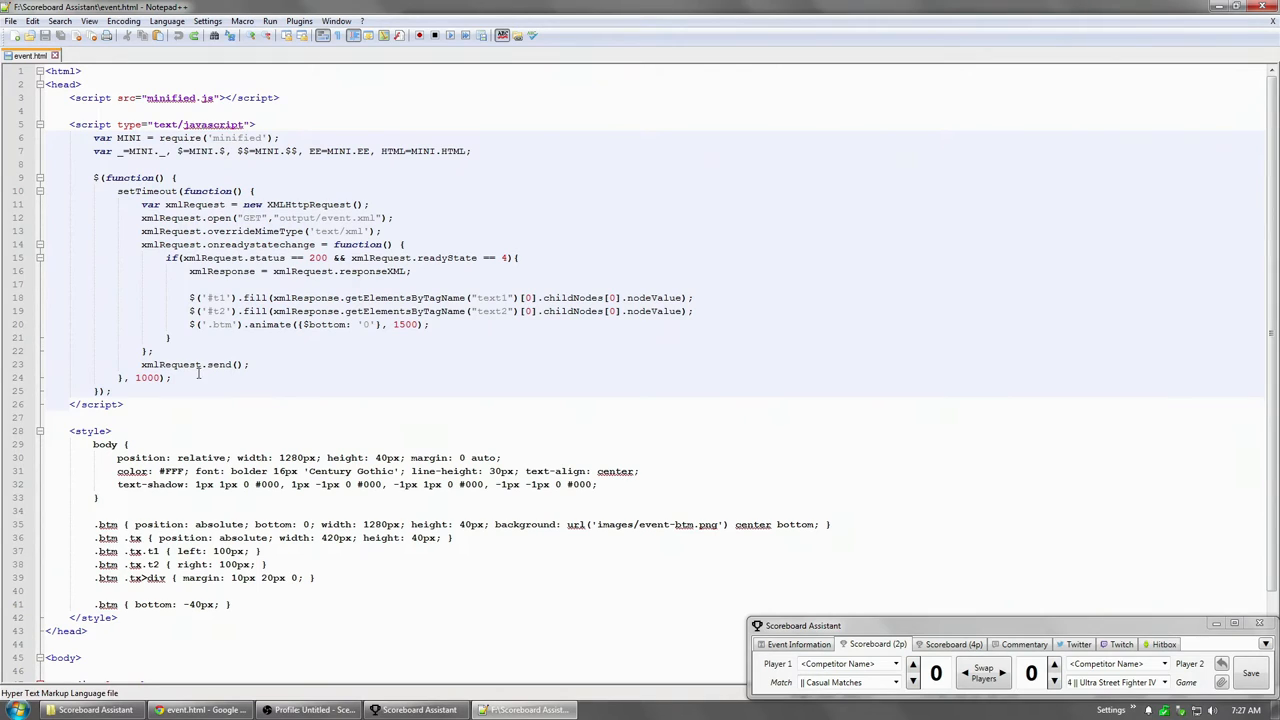
triple_click(175, 97)
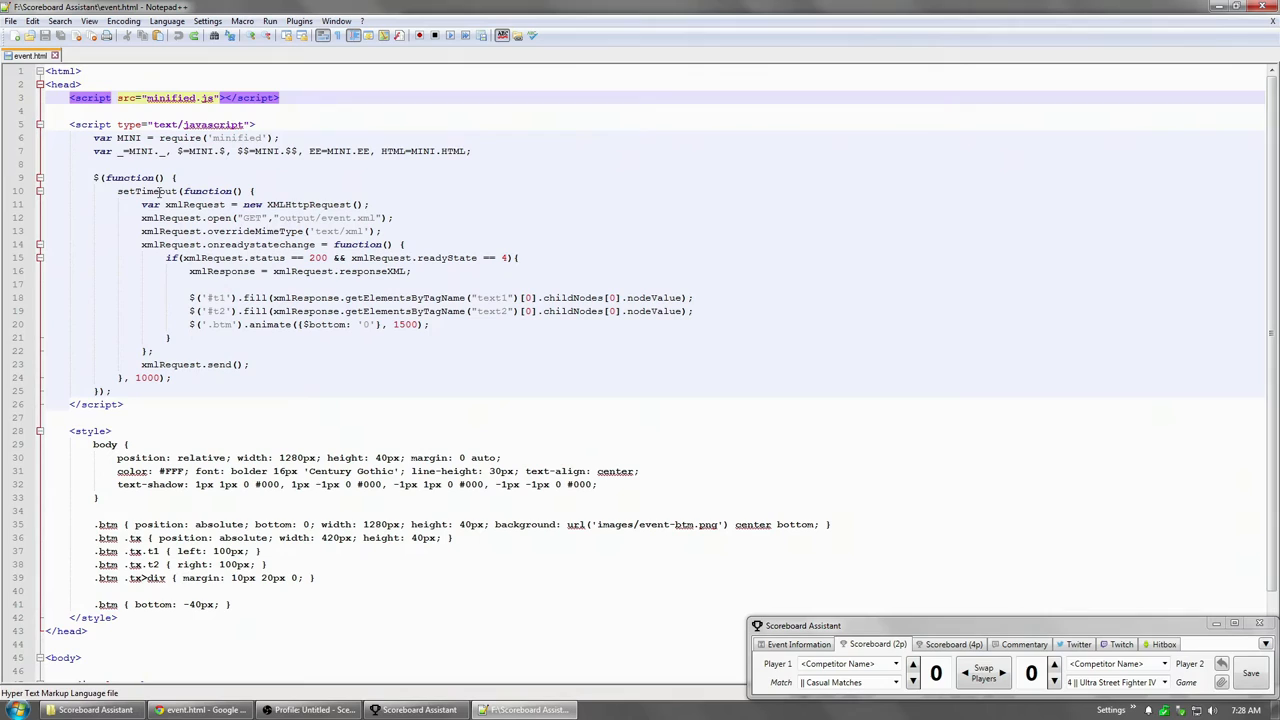
mouse_move(327, 187)
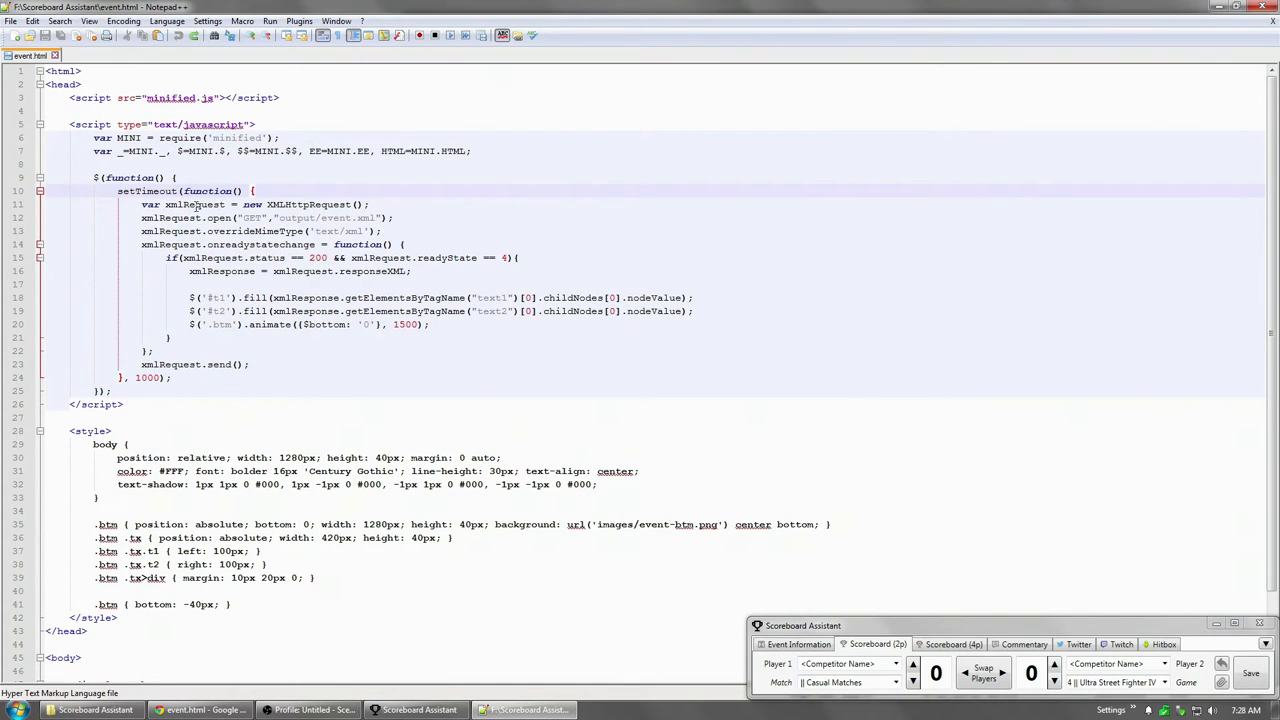
mouse_move(338, 226)
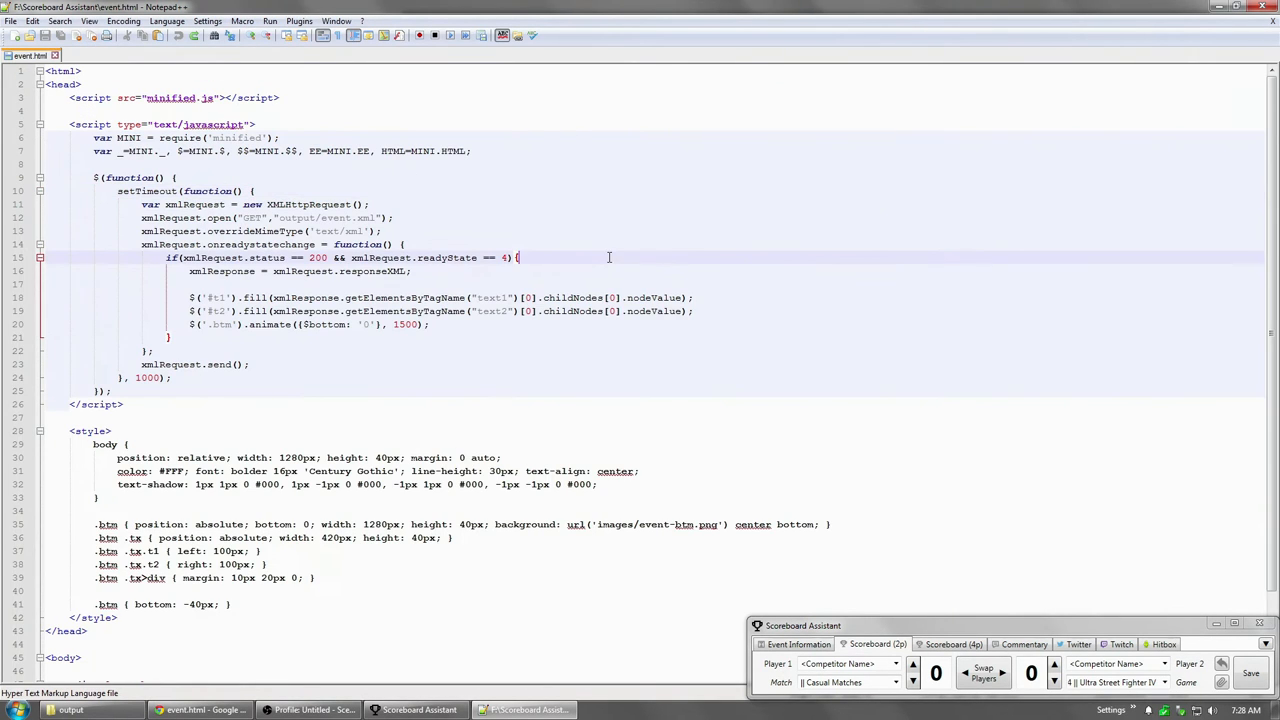
mouse_move(242, 304)
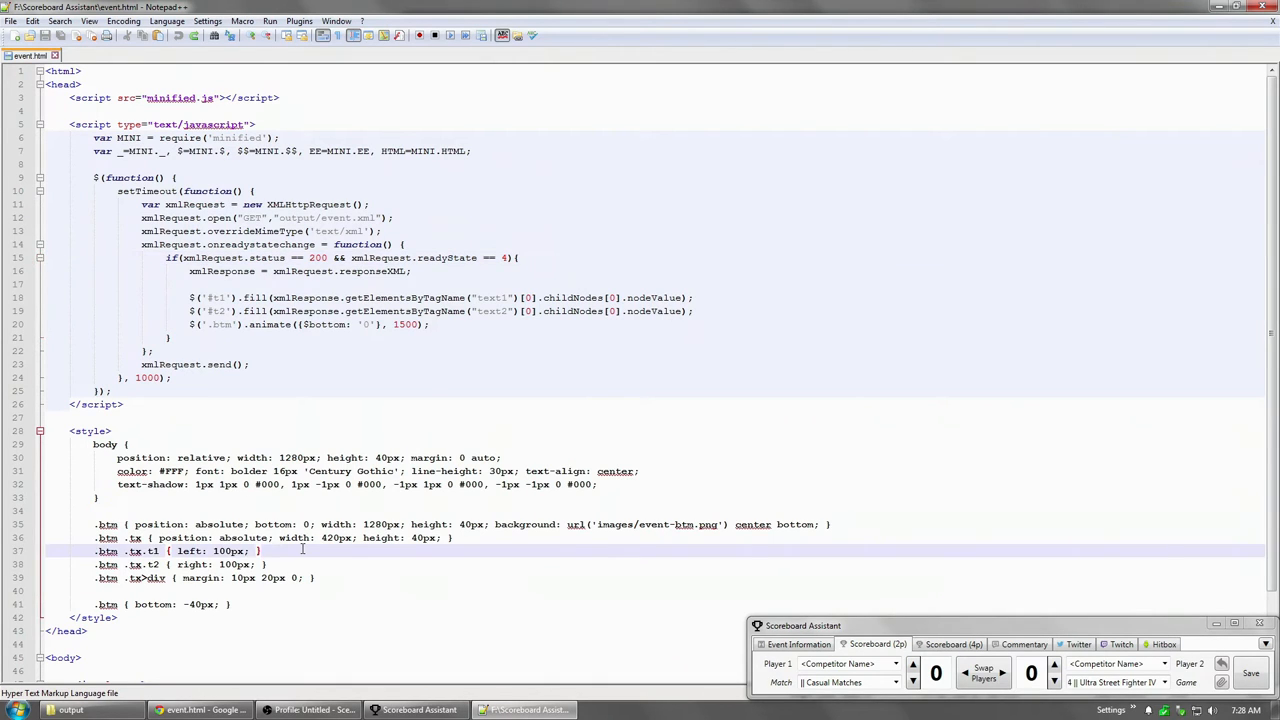
scroll(down, 3)
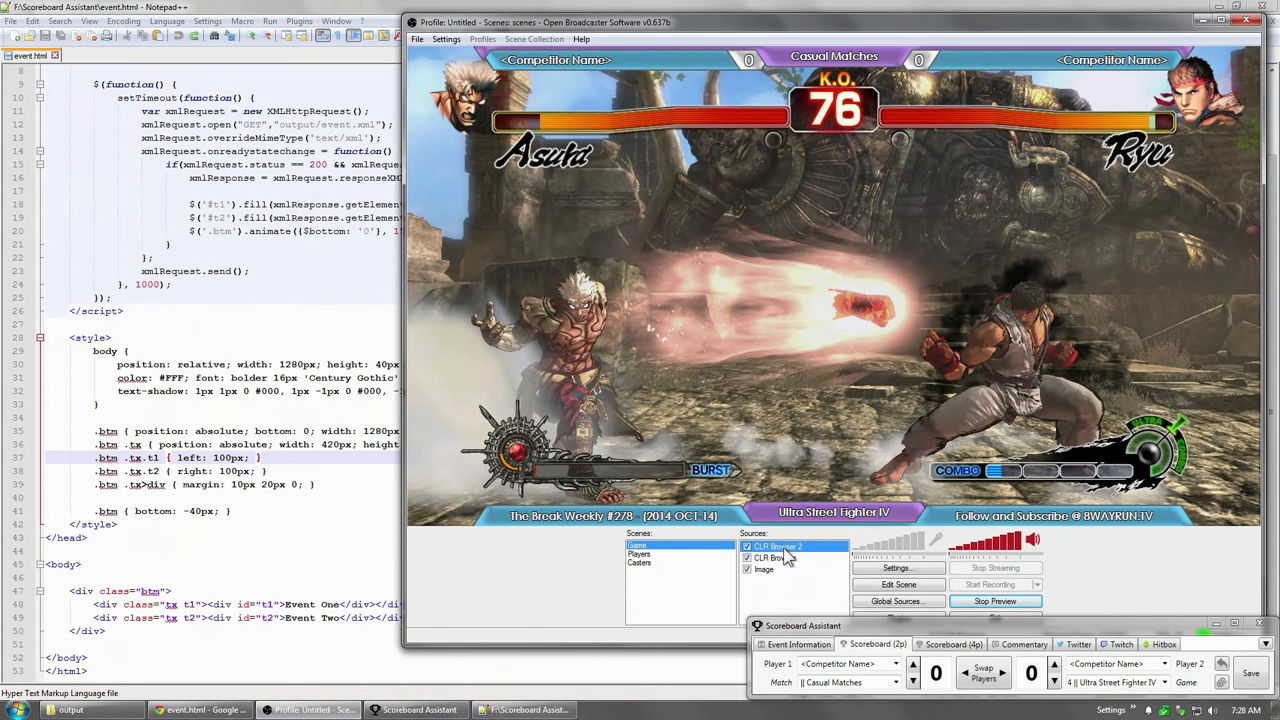
Select the CLR Browser 2 event bar source in OBS
click(746, 546)
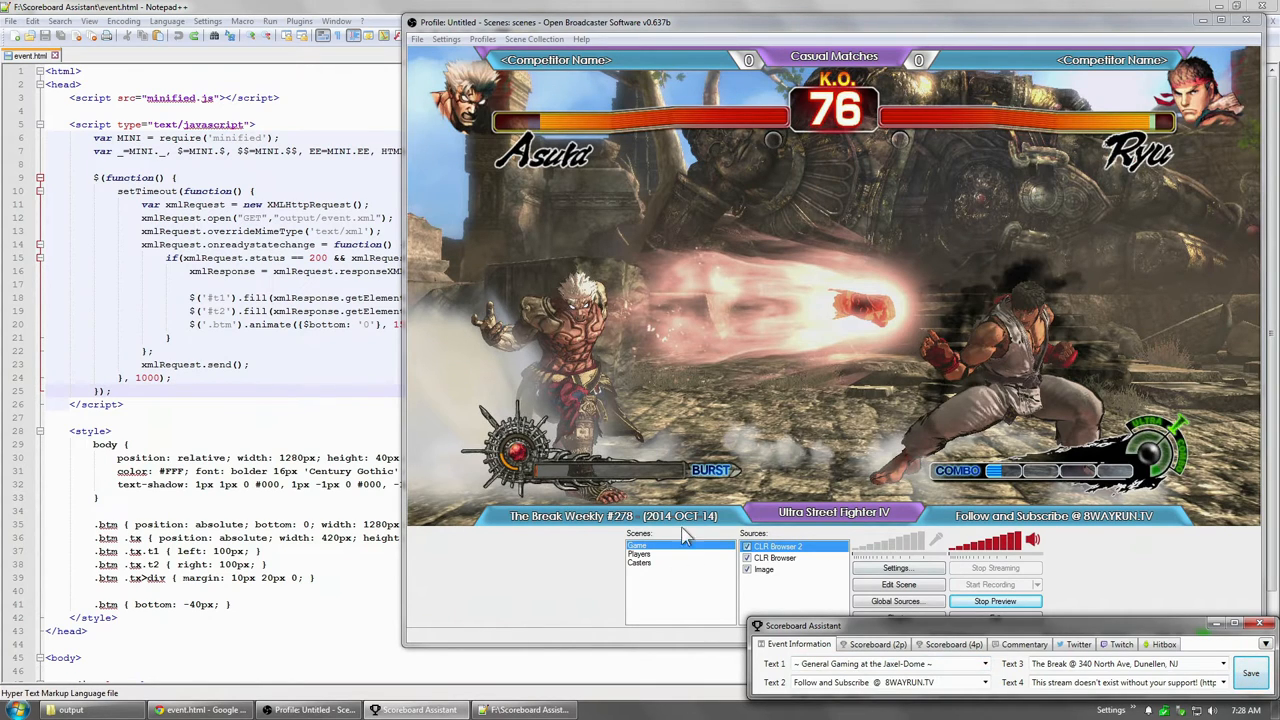
mouse_move(723, 527)
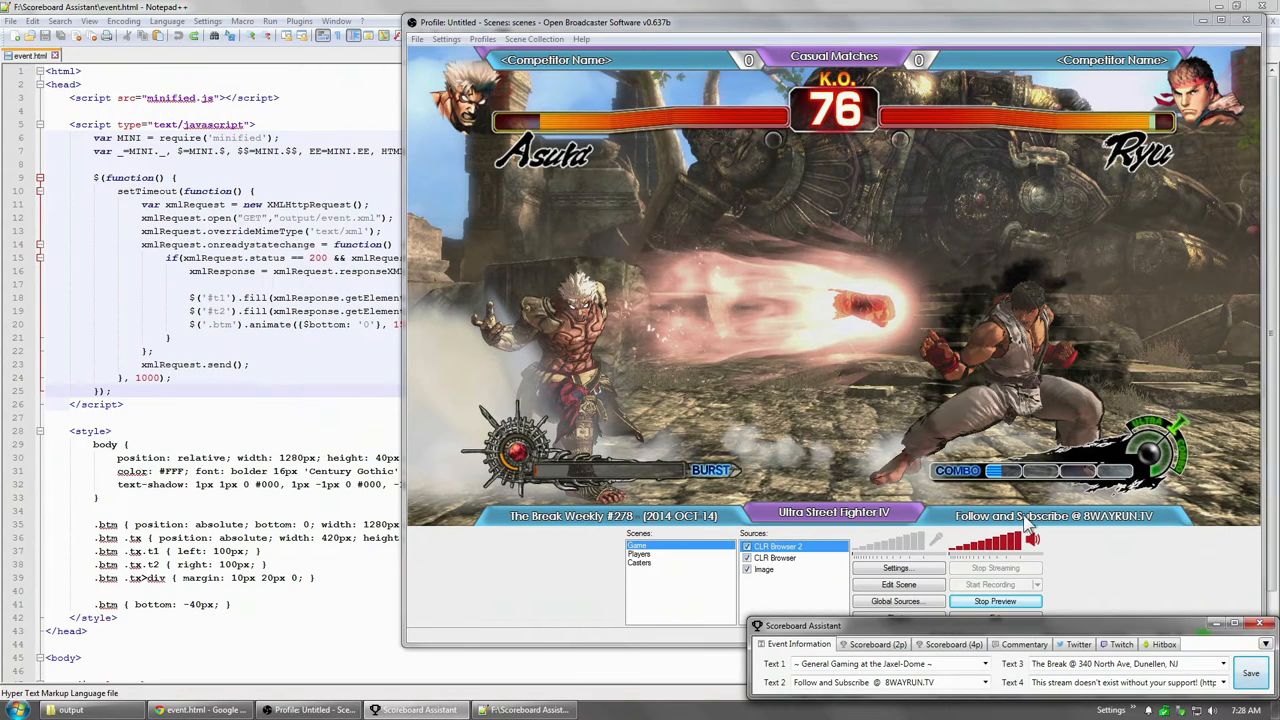
mouse_move(613, 550)
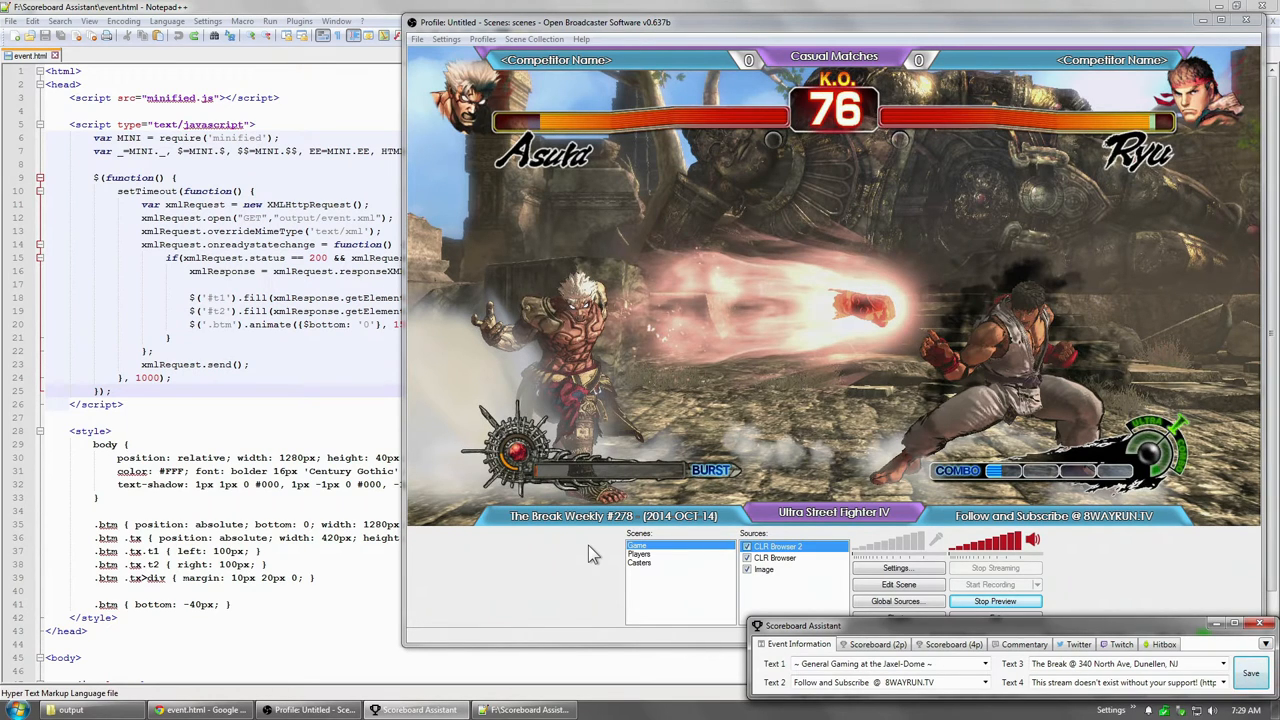
mouse_move(750, 555)
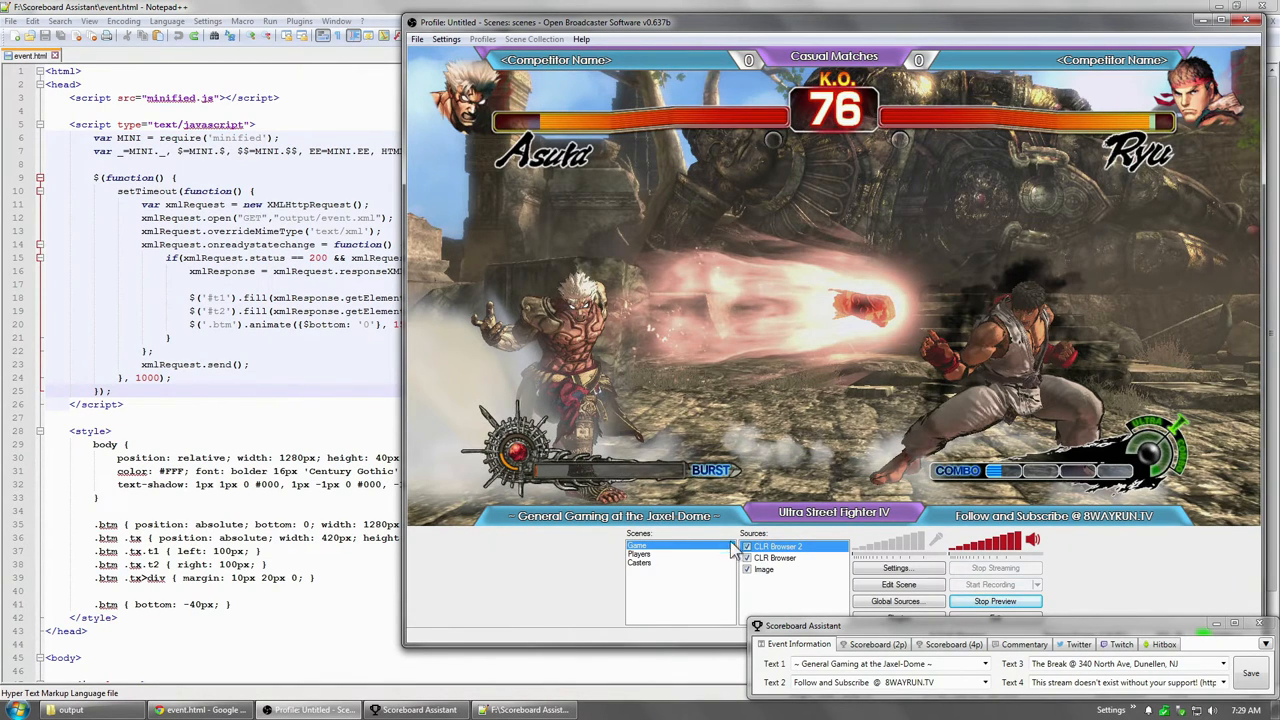
mouse_move(795, 570)
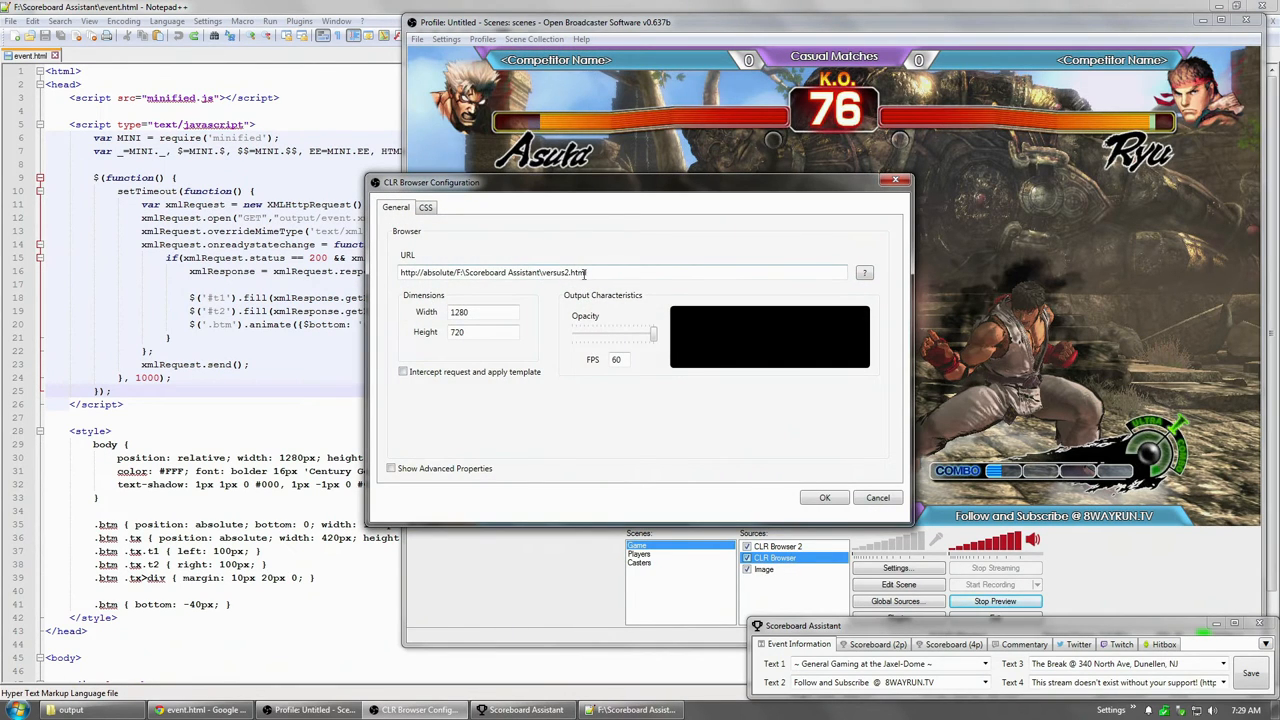
Set match to G2 || Grand Finals (Reset), Player One, score 1–0, and save
click(824, 497)
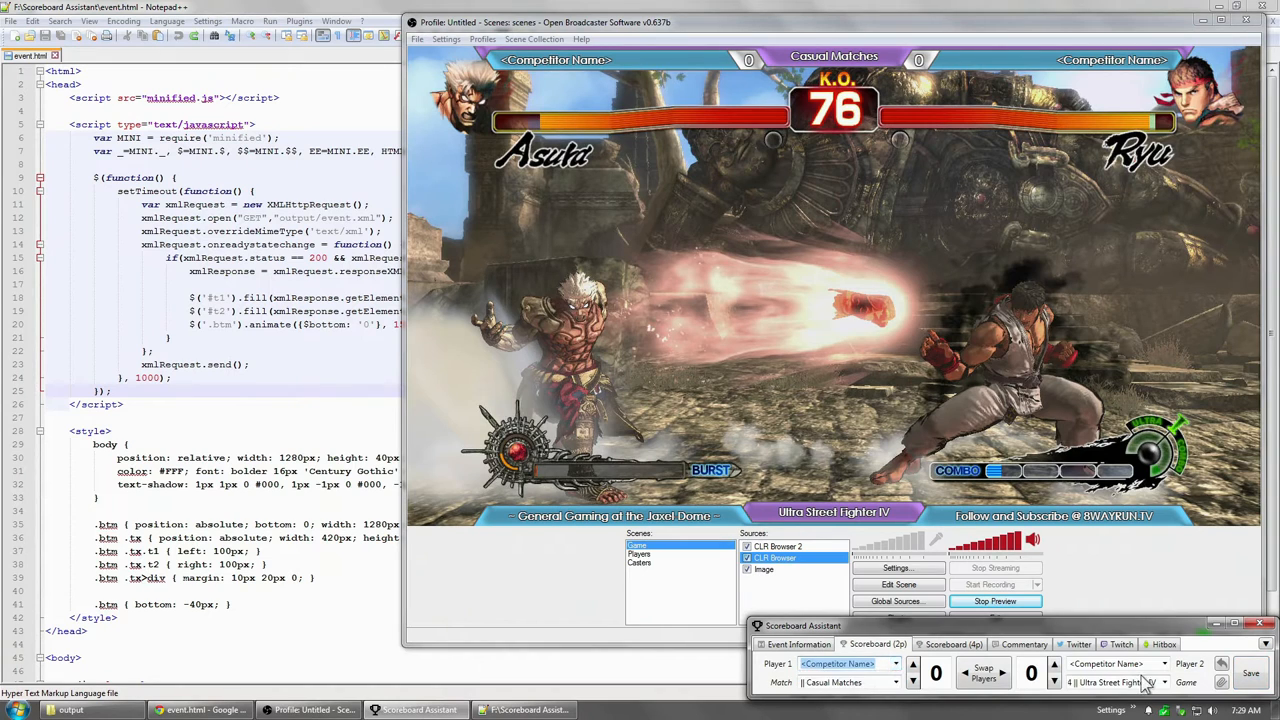
click(846, 682)
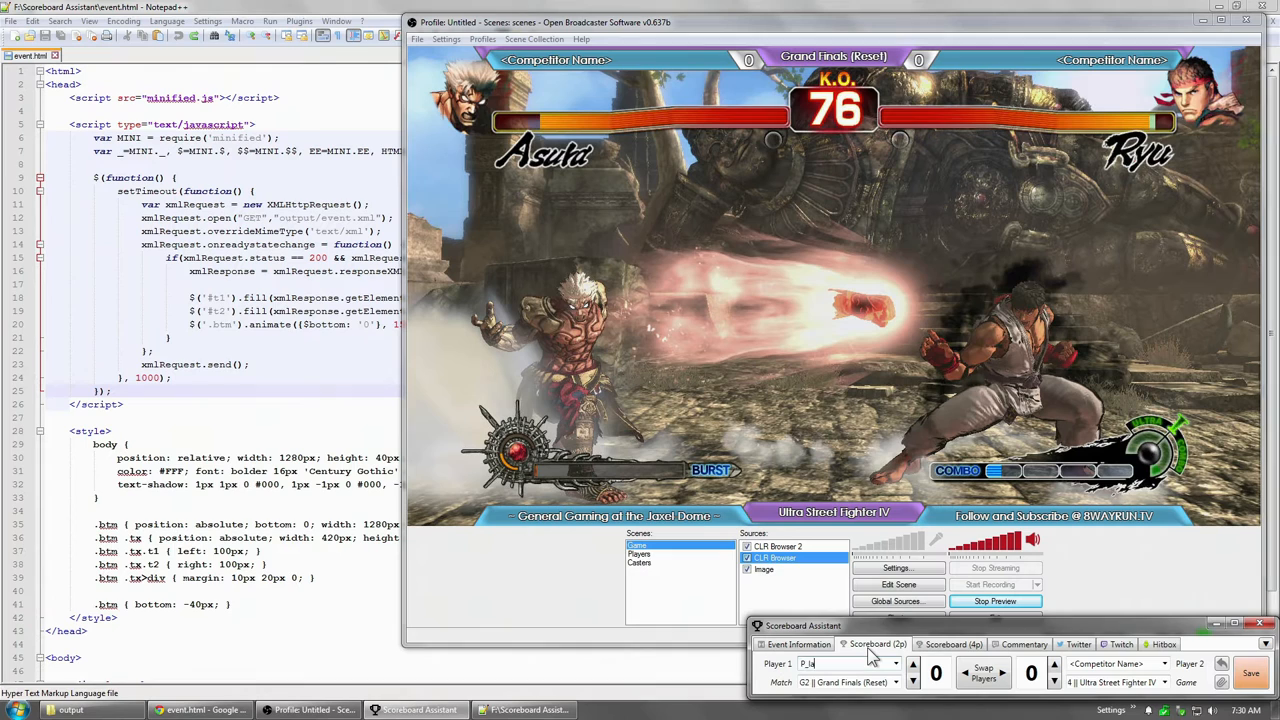
text(Player One)
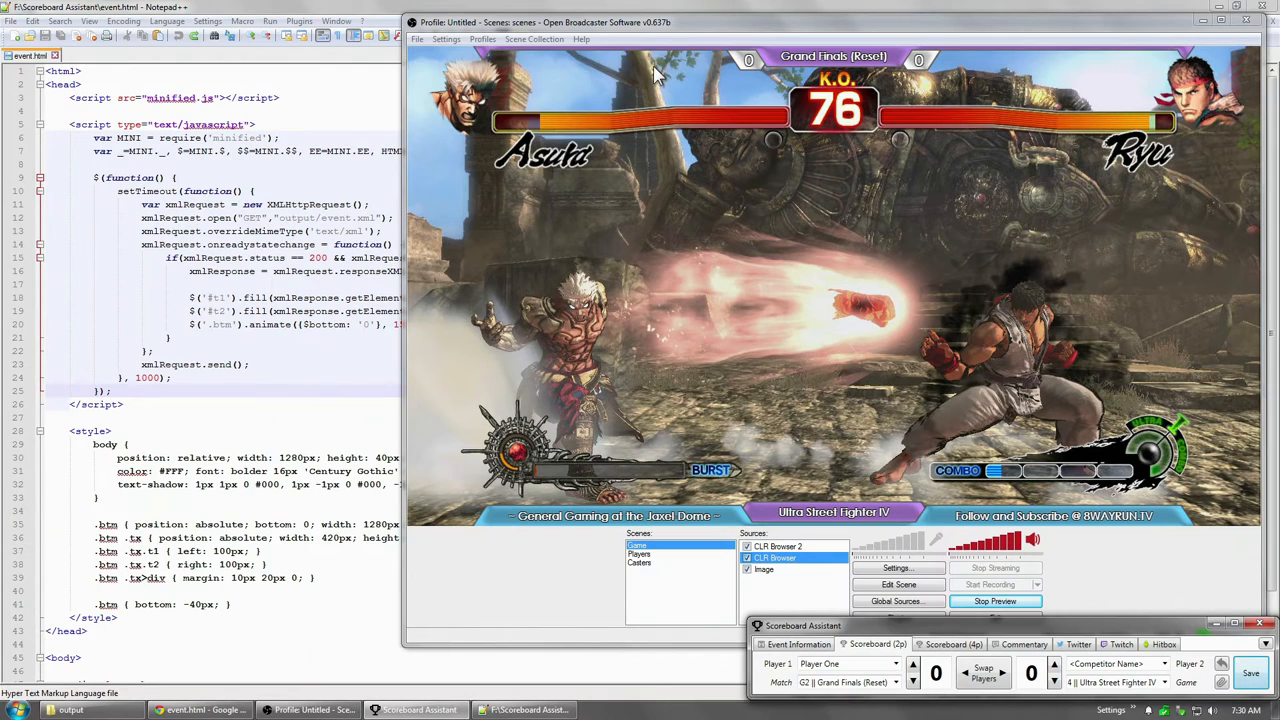
click(915, 665)
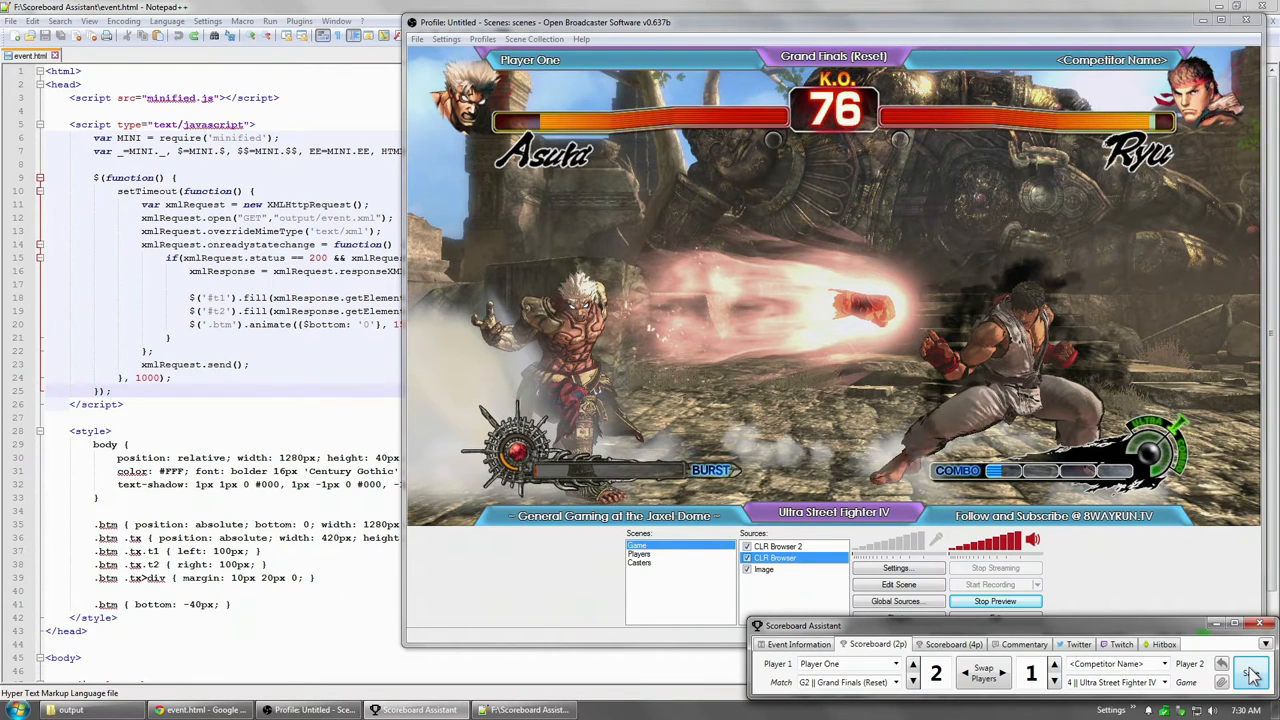
click(1250, 672)
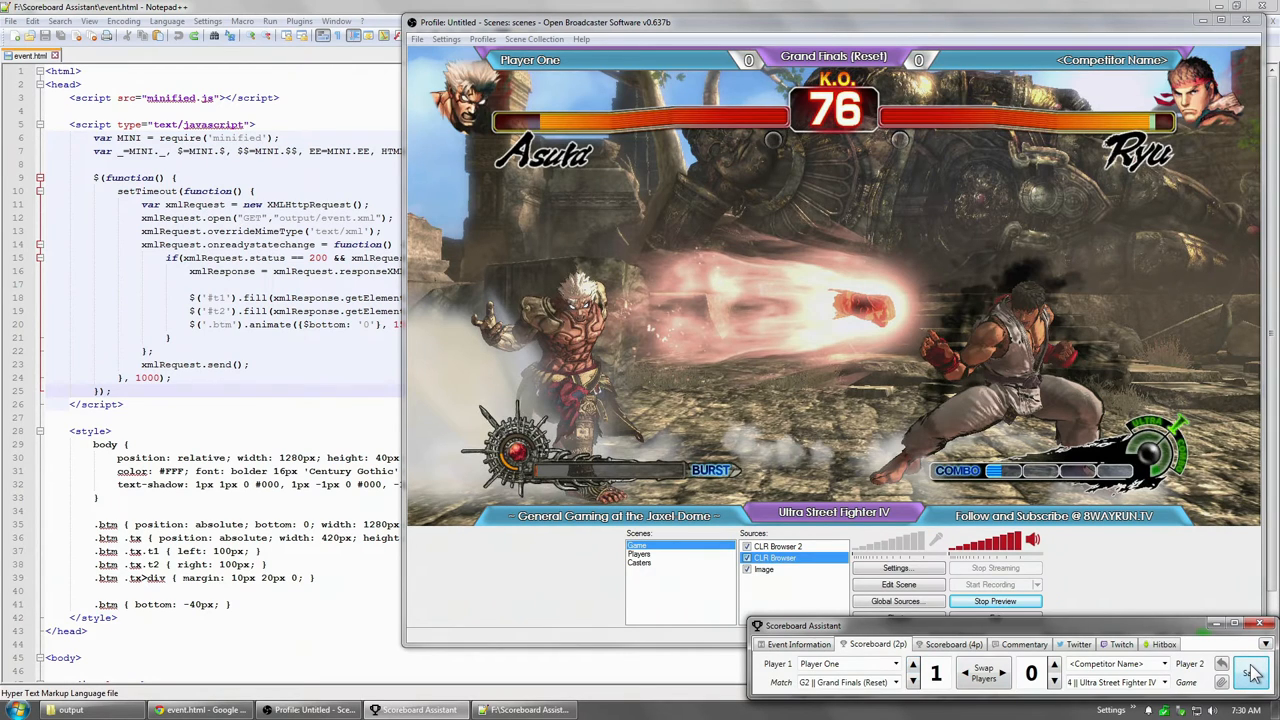
click(1221, 663)
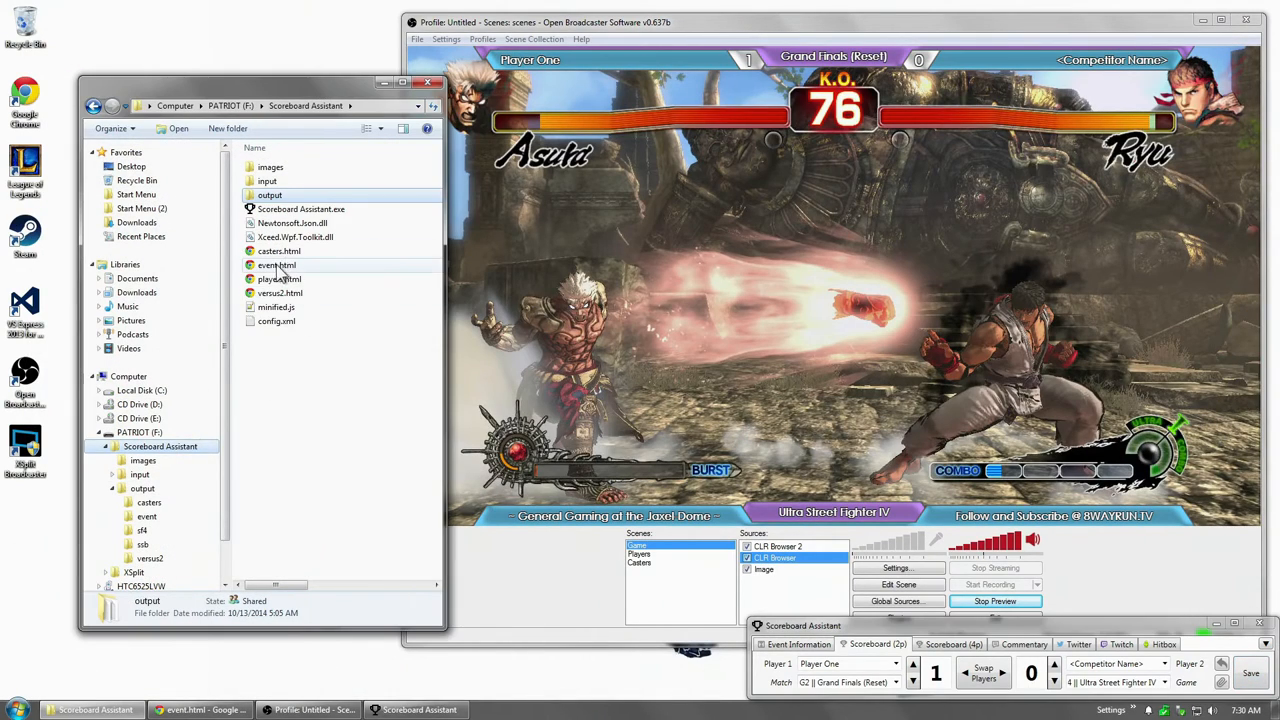
Open versus2.html for editing and resize its preview to check the bottom bar
right_click(280, 293)
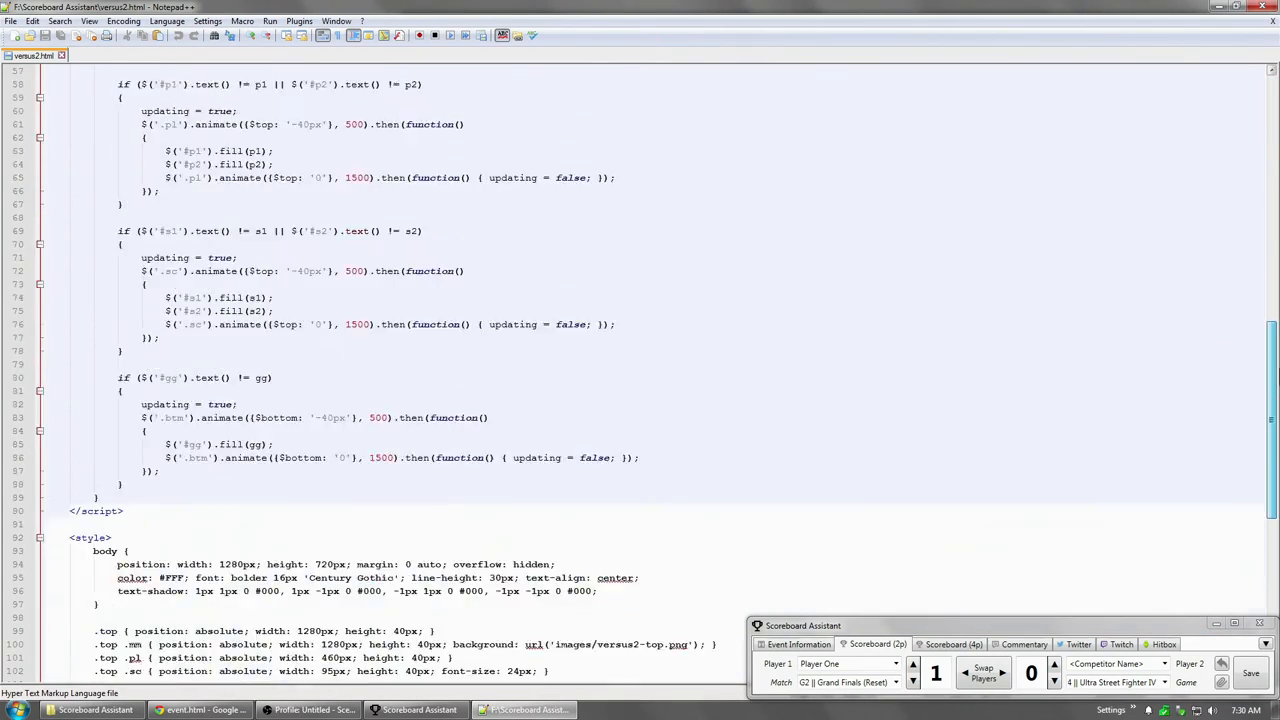
scroll(down, 3)
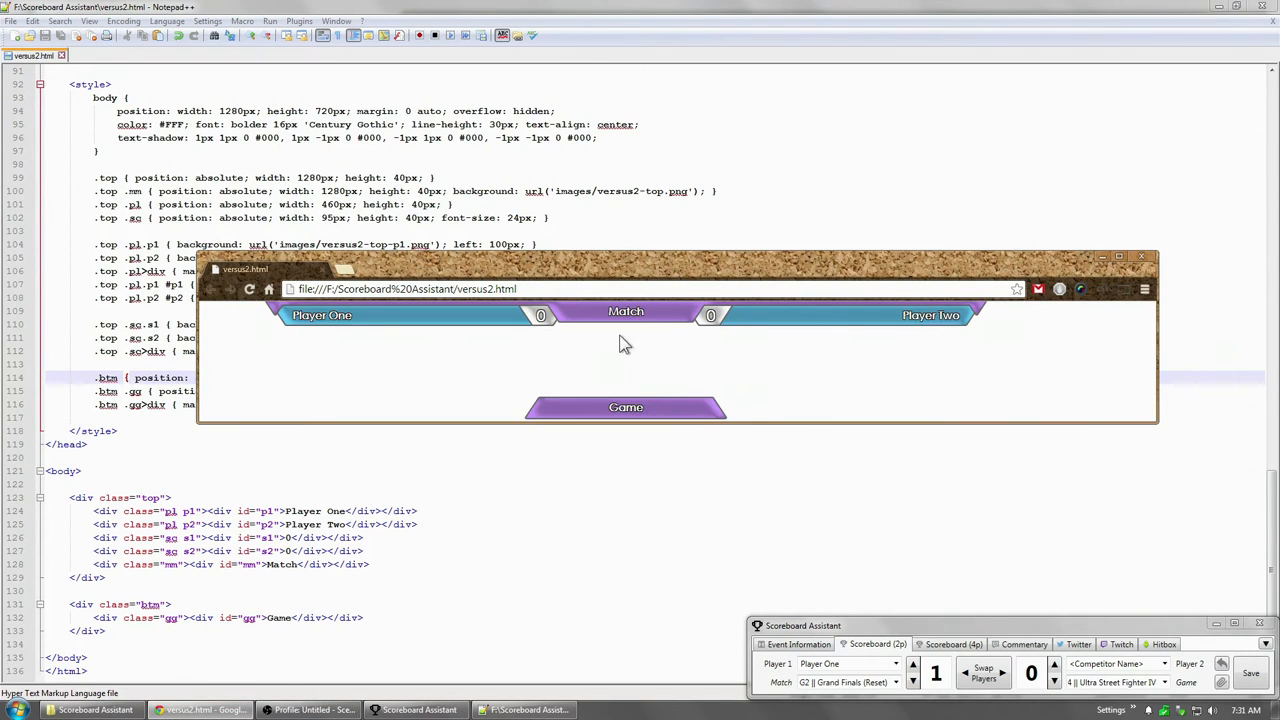
drag(676, 427, 676, 615)
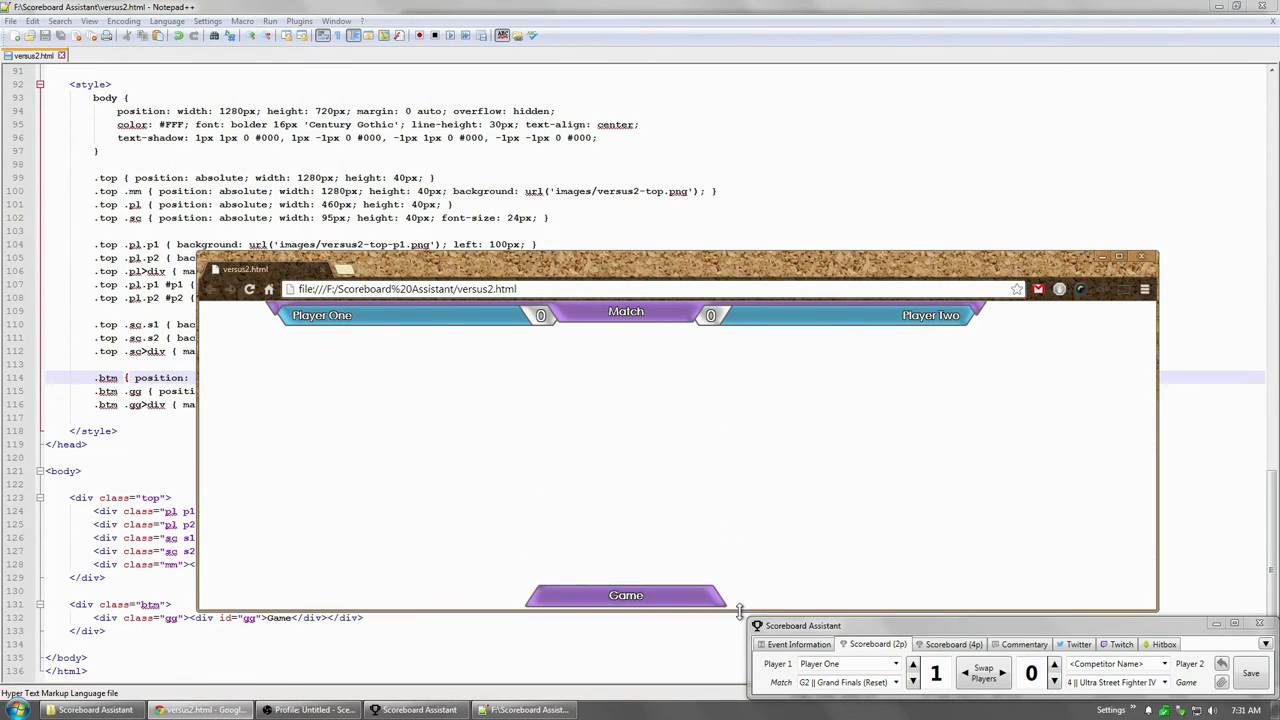
drag(738, 610, 738, 513)
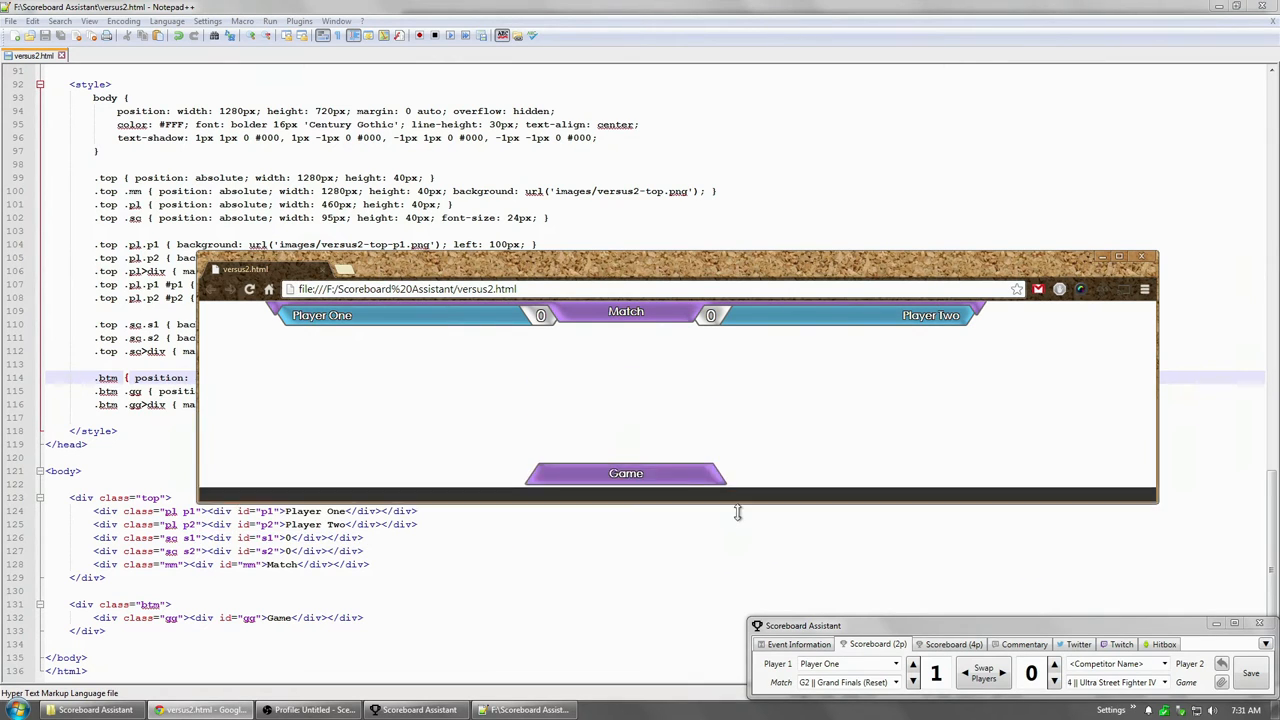
drag(738, 513, 720, 463)
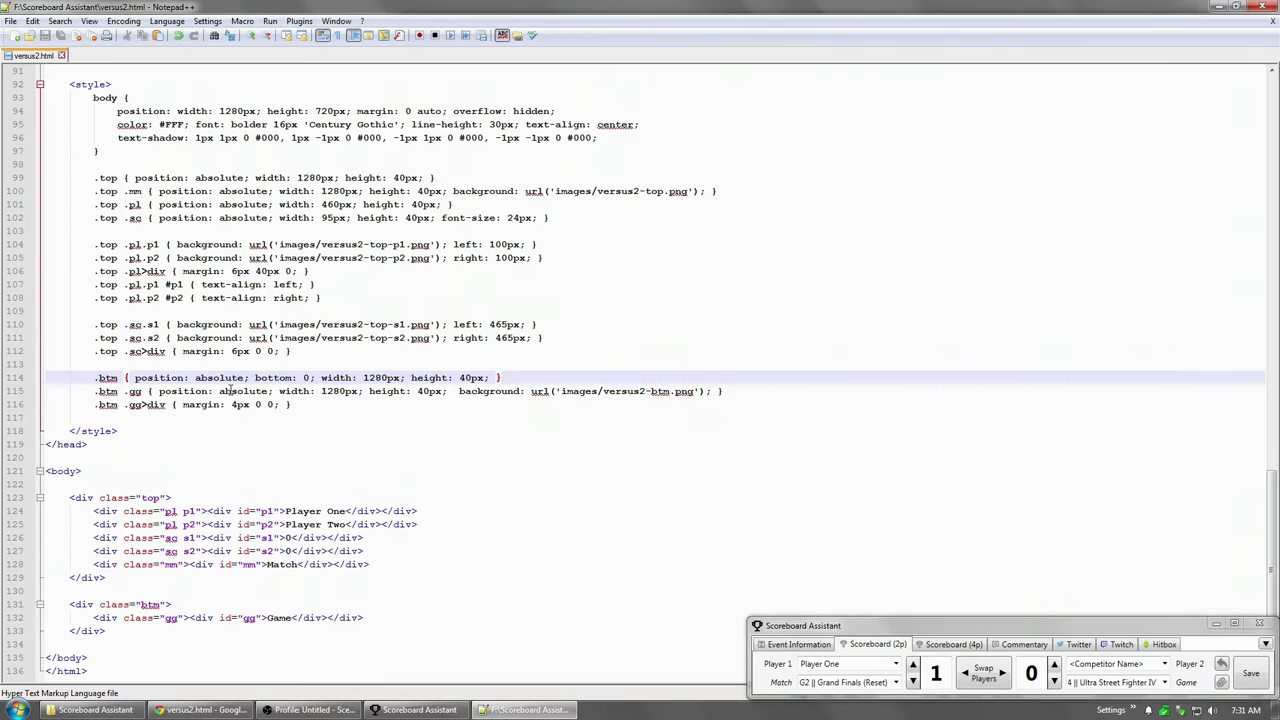
Add '.top { top: -40px; }' and '.btm { bottom: -40px; }' to the style block
text(.top { top: -40px; })
text(.btm { bottom: -4)
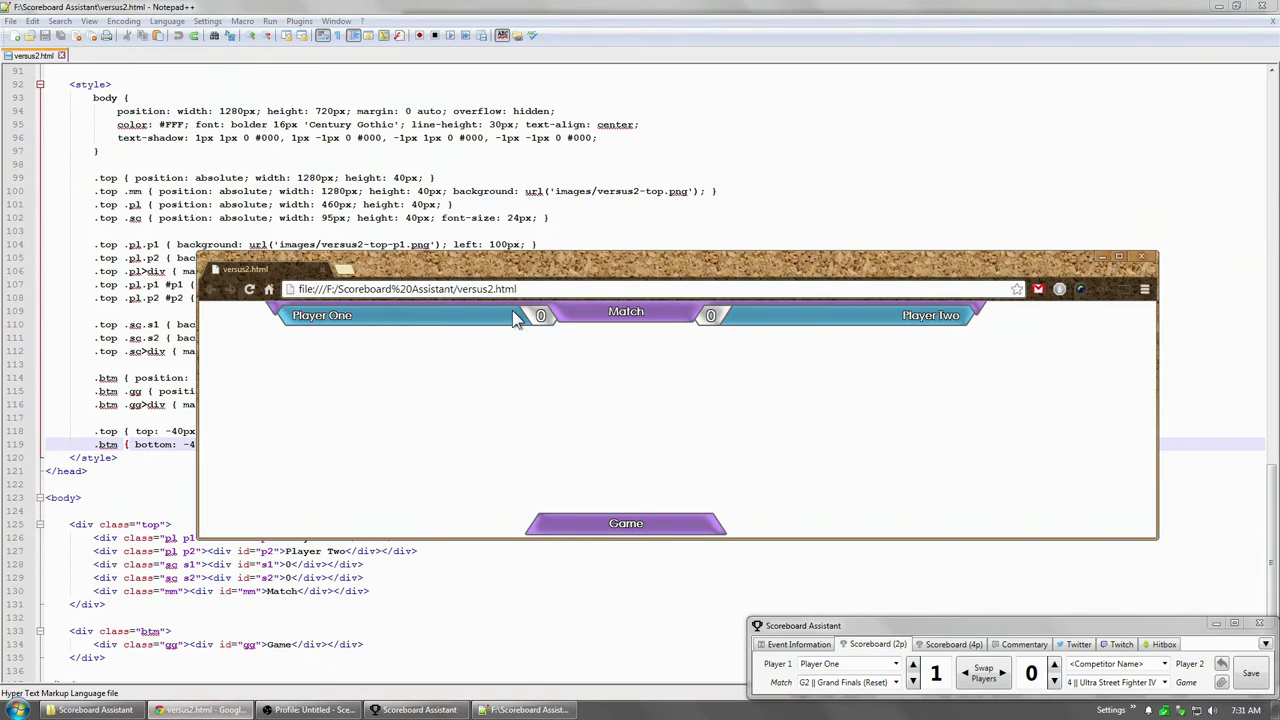
mouse_move(610, 288)
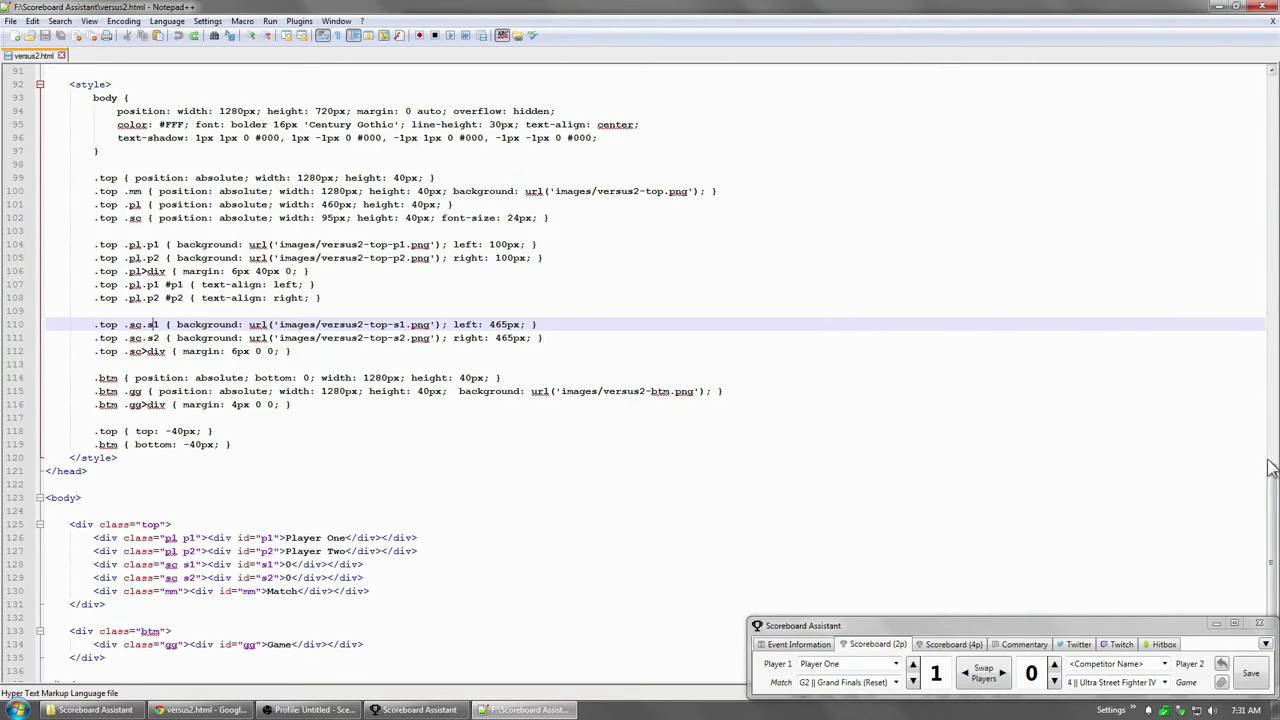
scroll(down, 3)
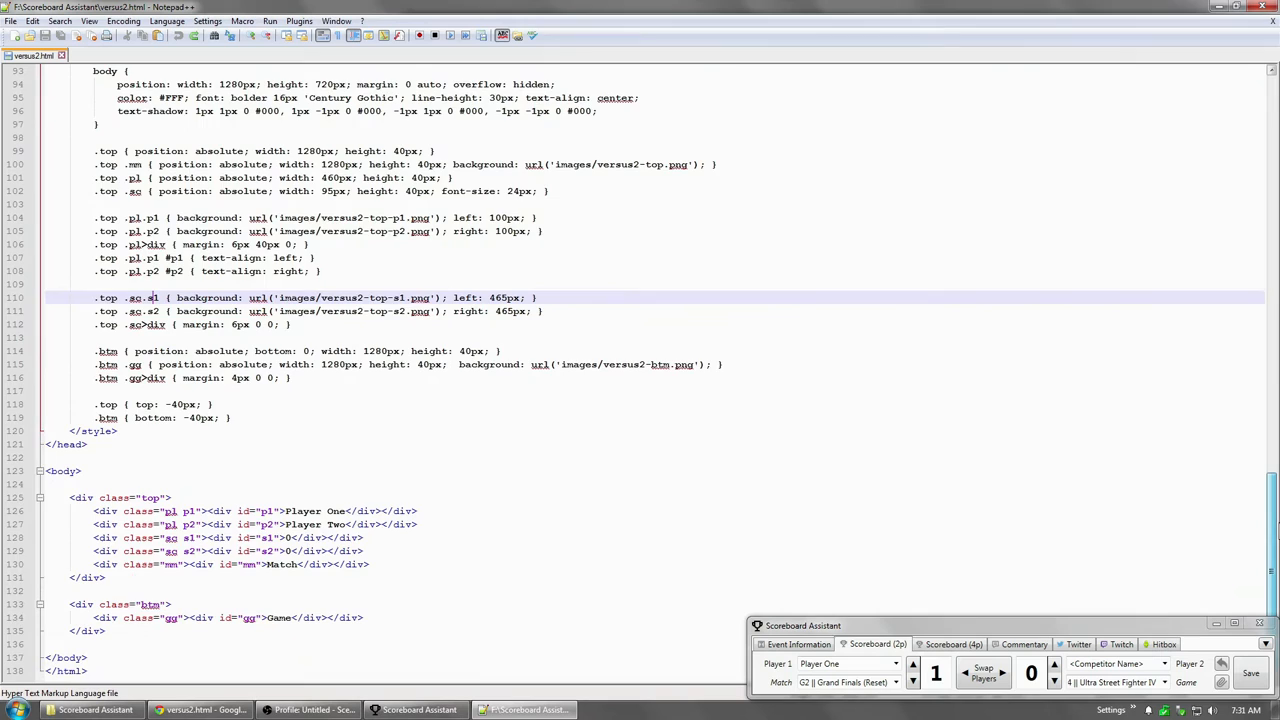
scroll(up, 3)
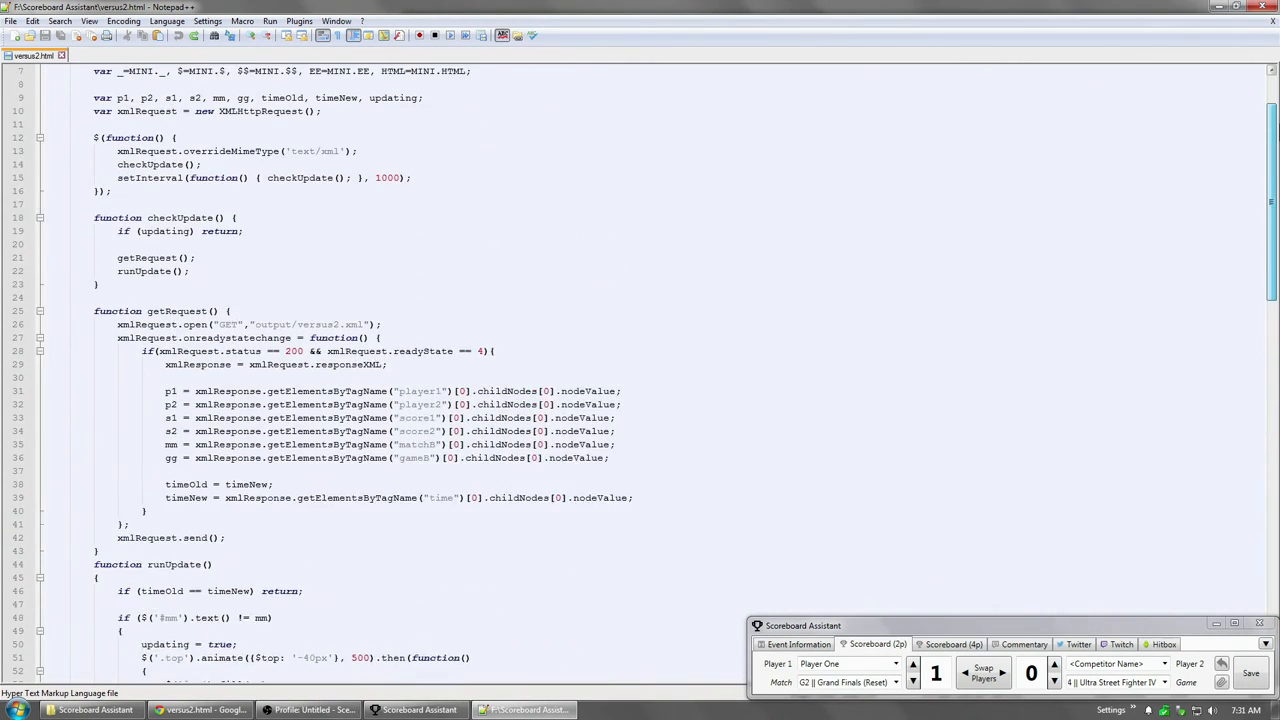
scroll(up, 3)
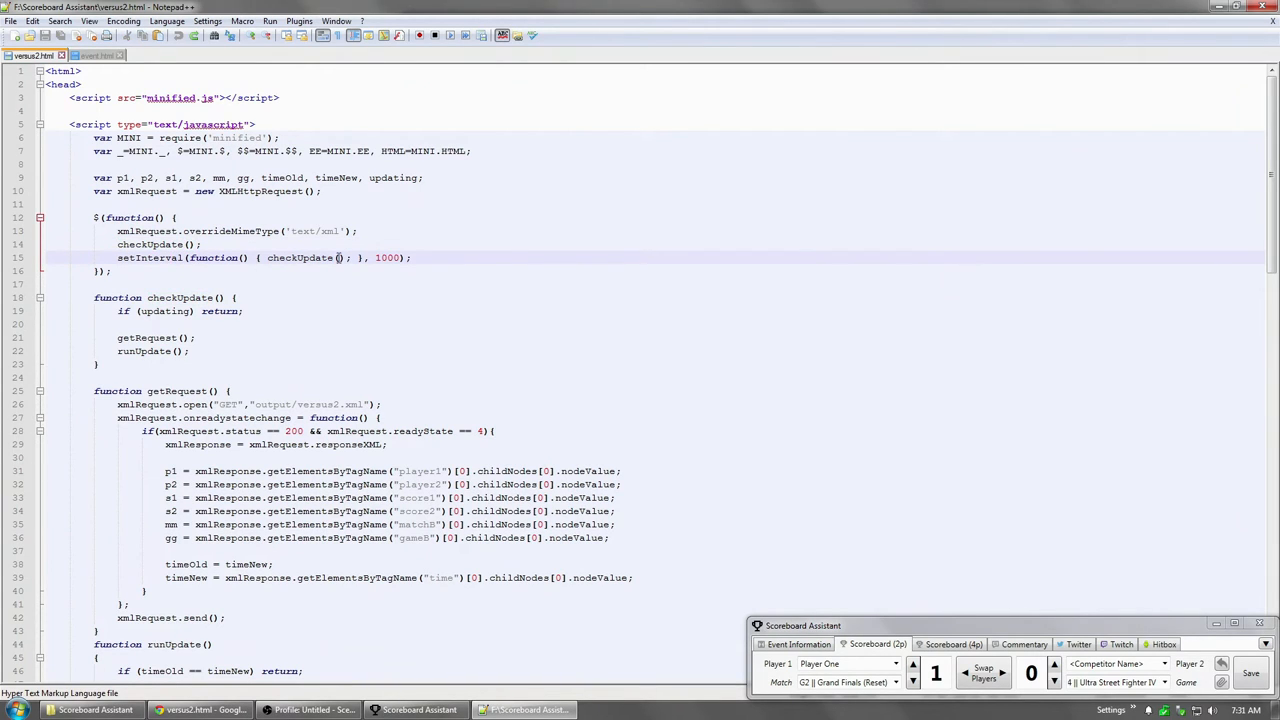
double_click(300, 257)
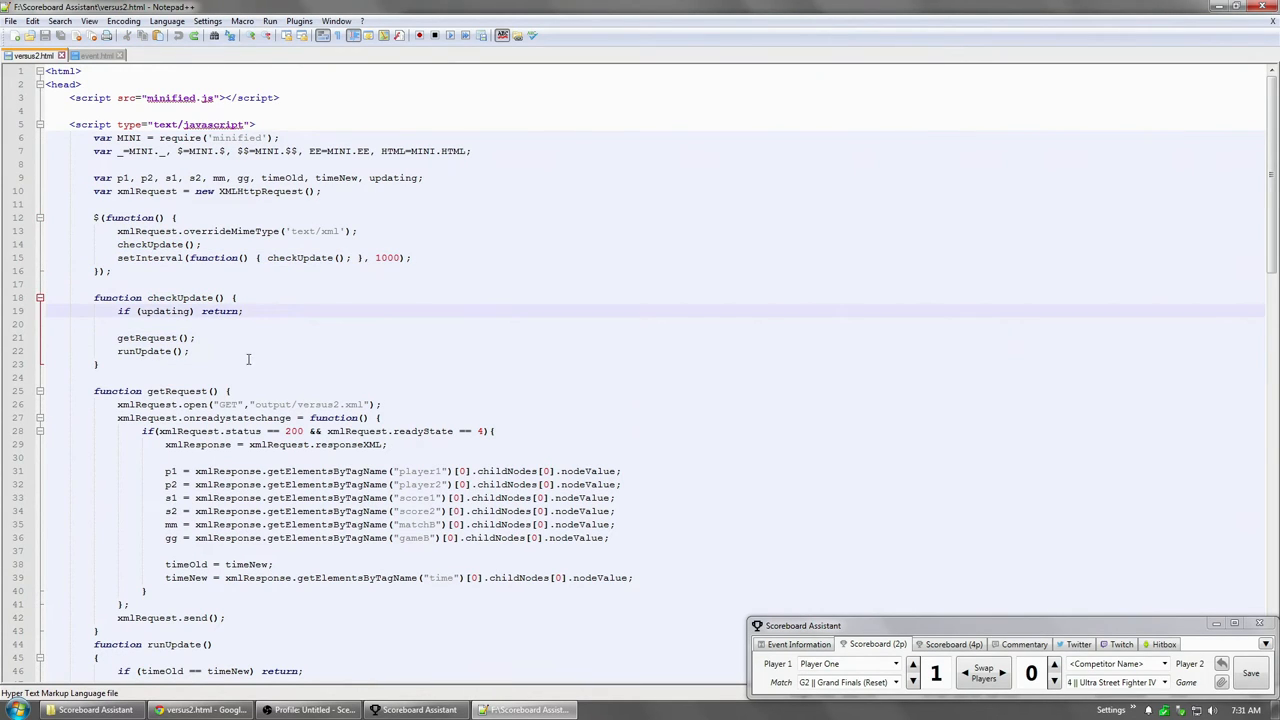
scroll(down, 3)
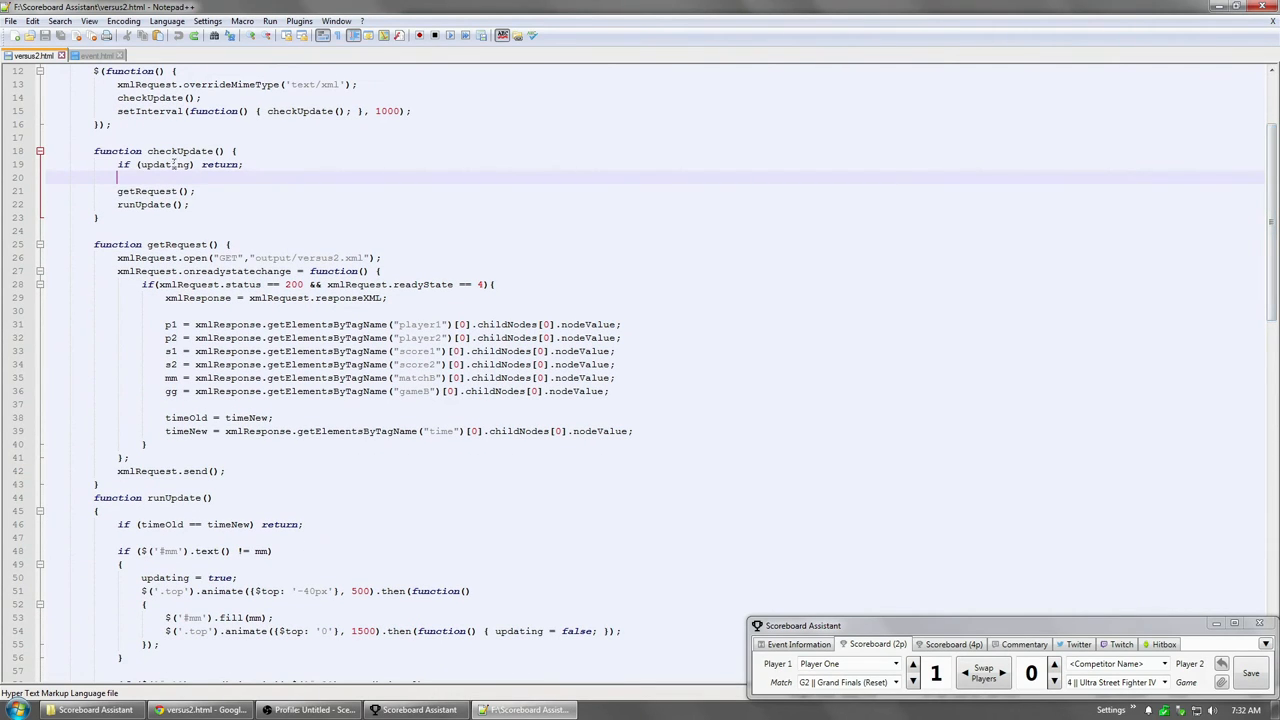
double_click(163, 164)
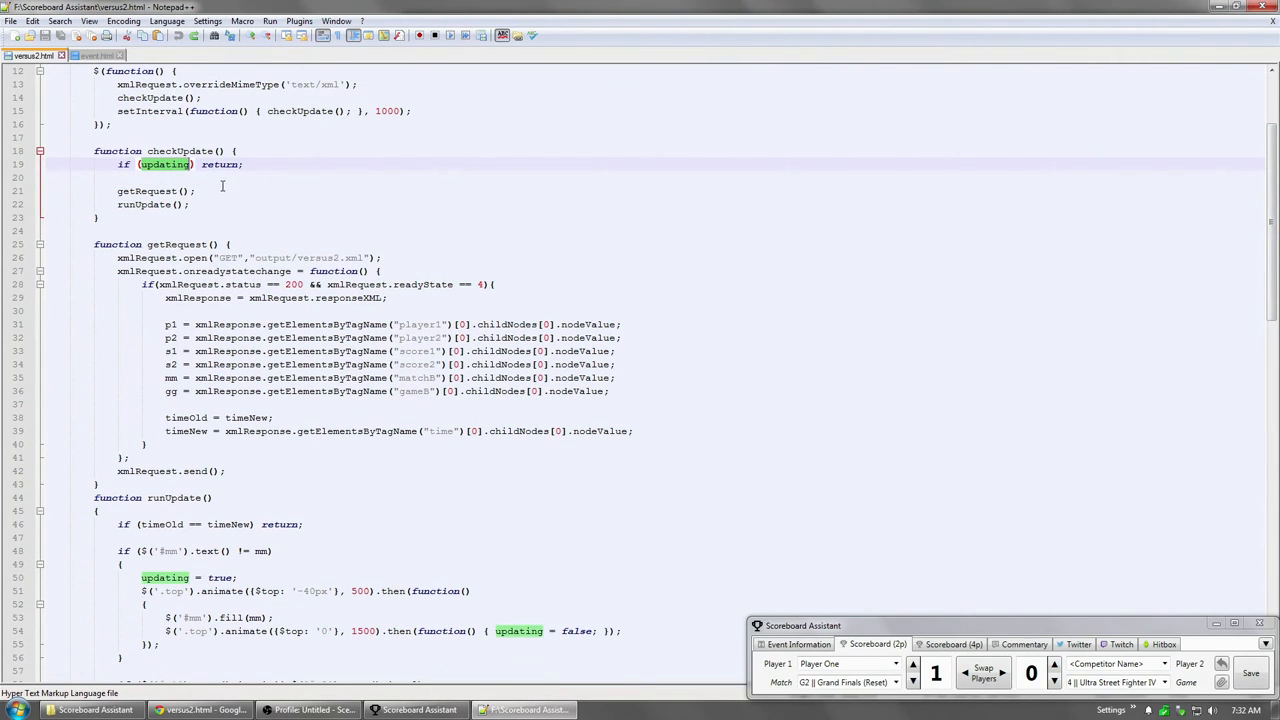
click(196, 244)
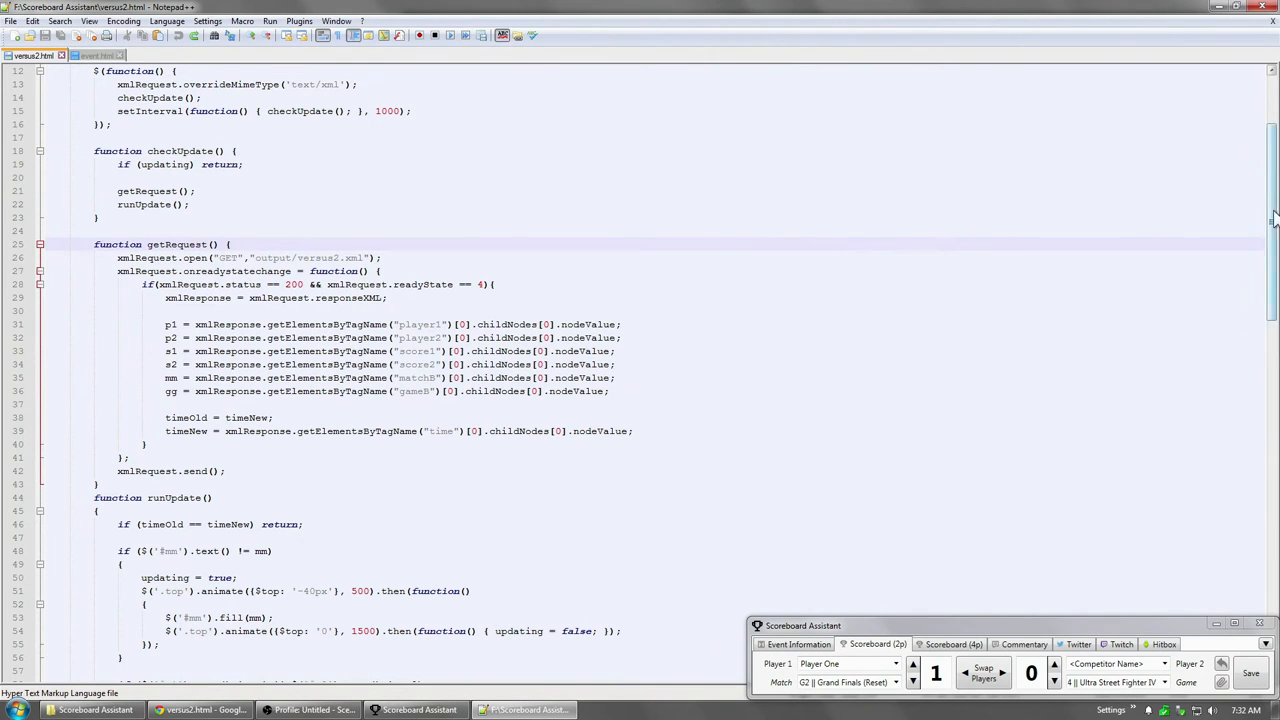
scroll(up, 3)
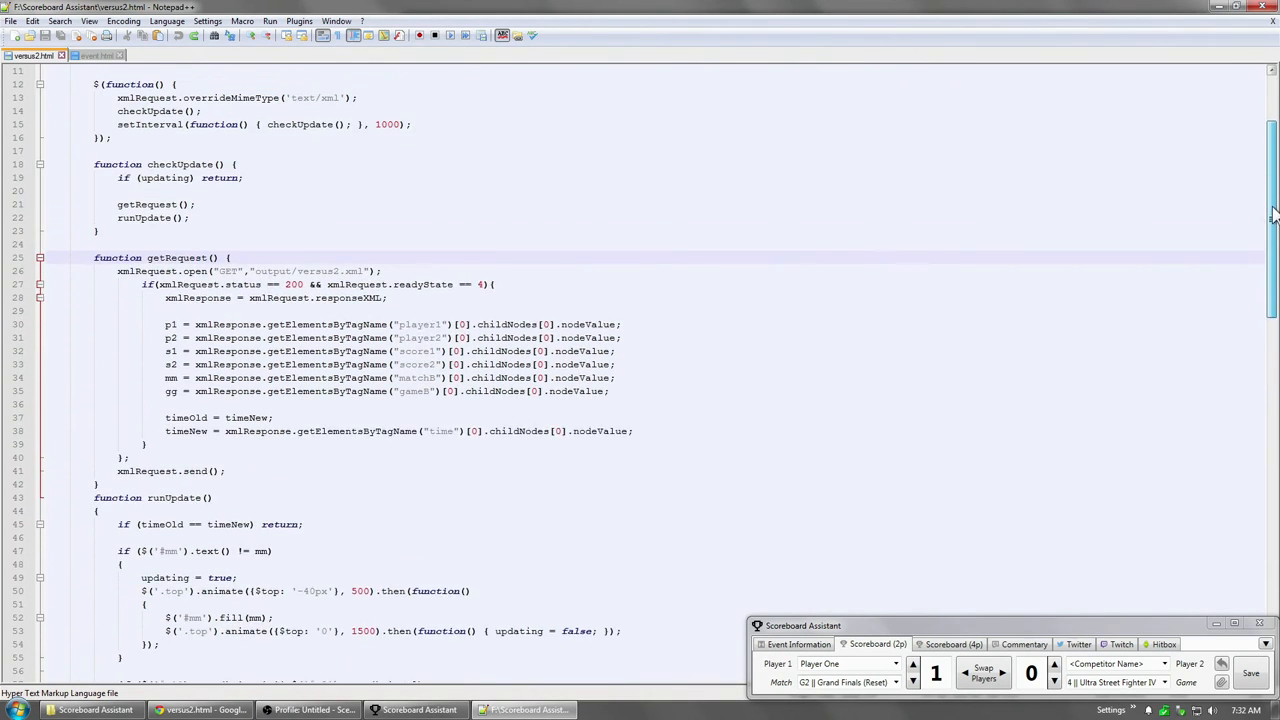
scroll(down, 3)
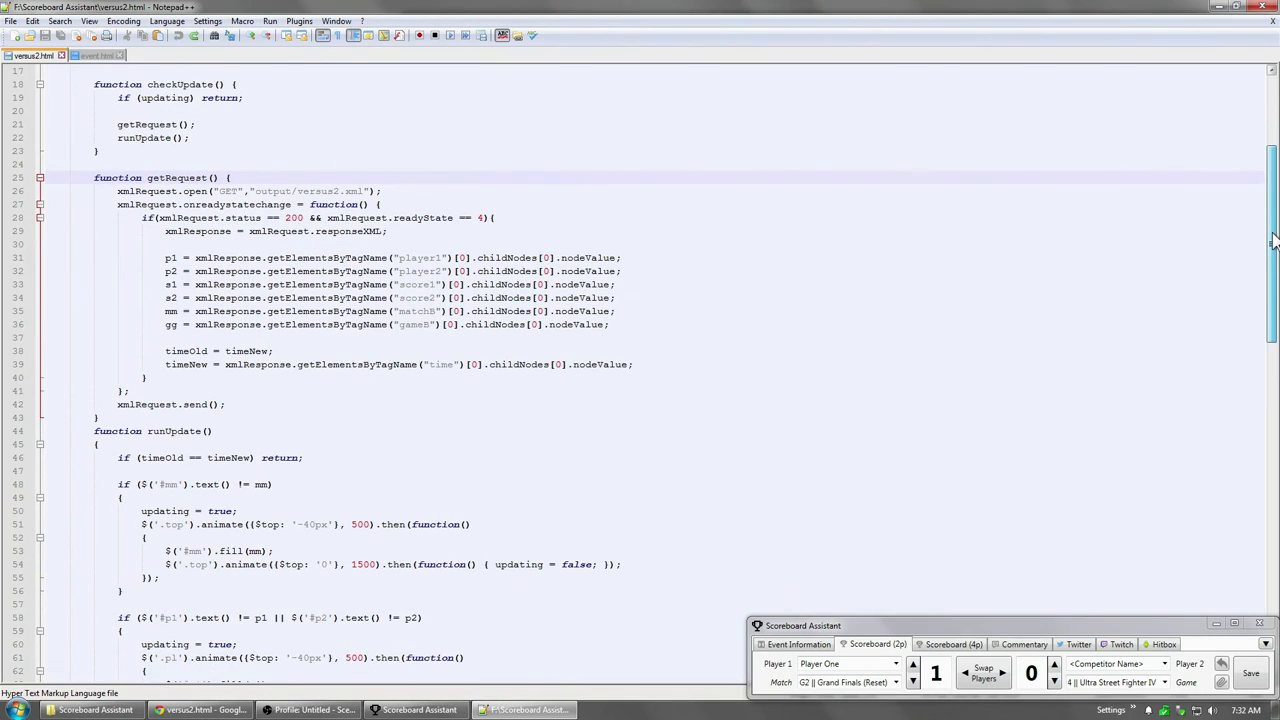
scroll(up, 3)
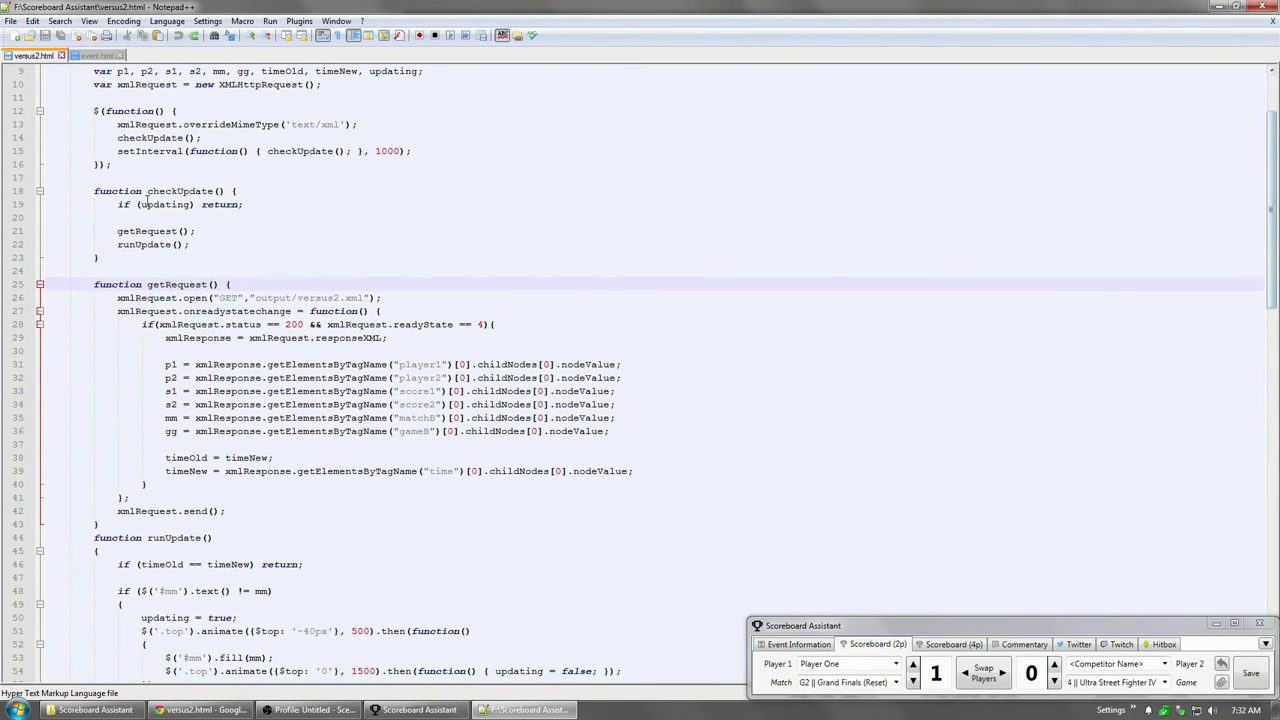
double_click(165, 204)
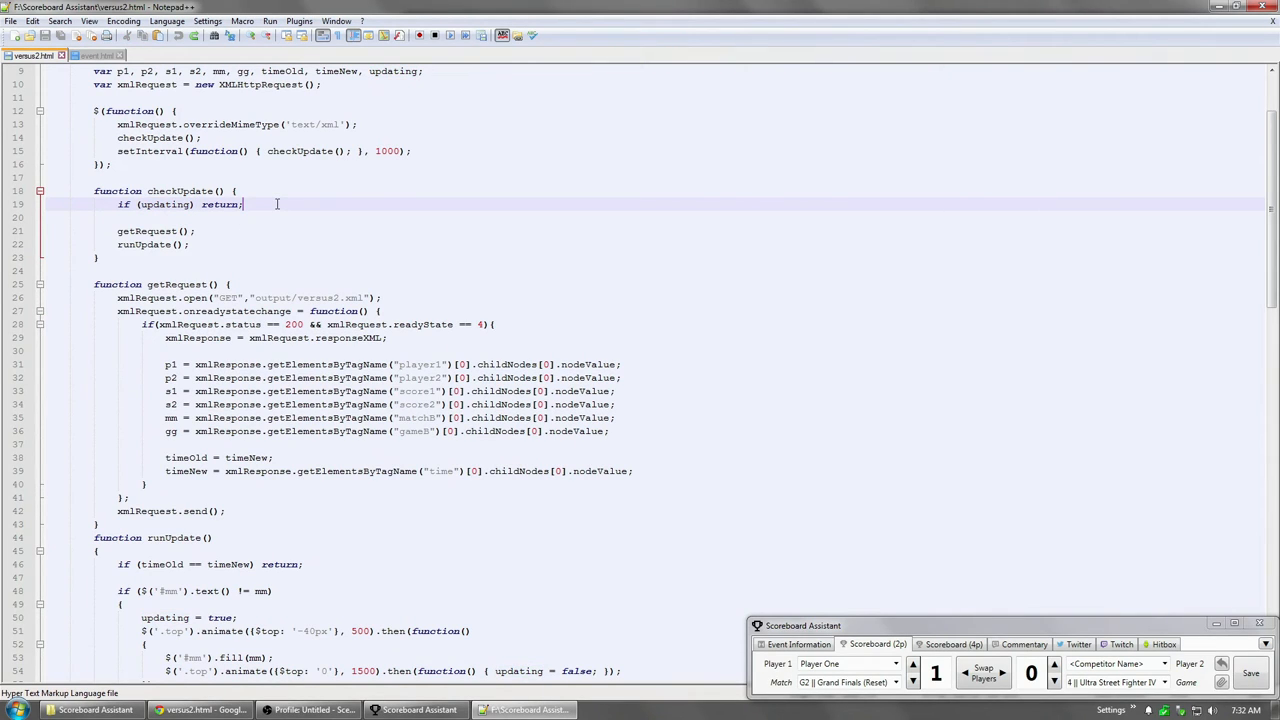
click(232, 284)
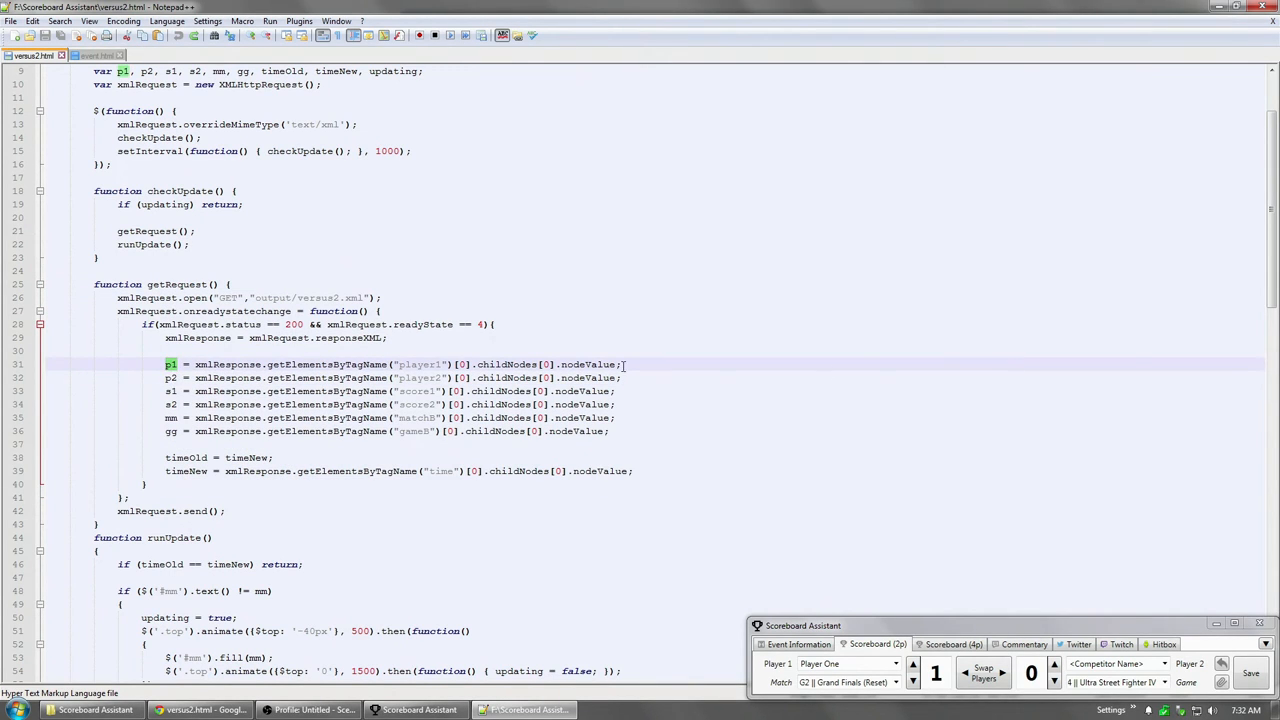
scroll(up, 3)
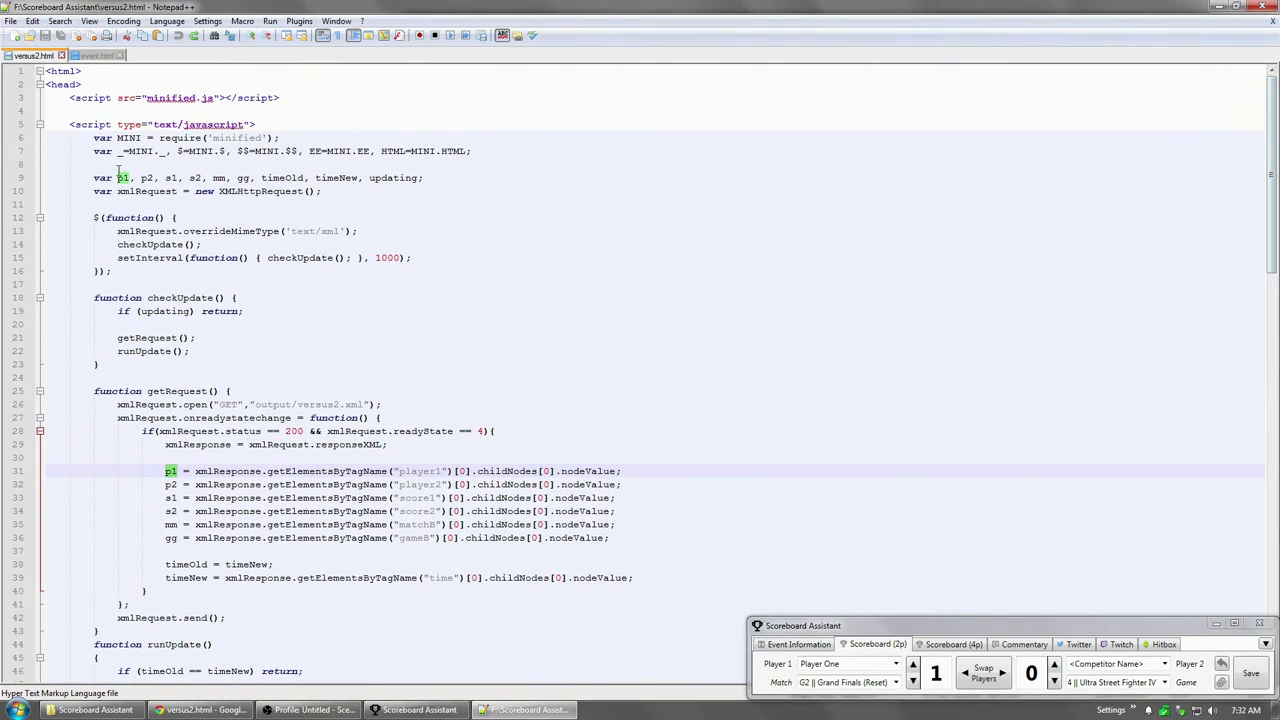
double_click(184, 564)
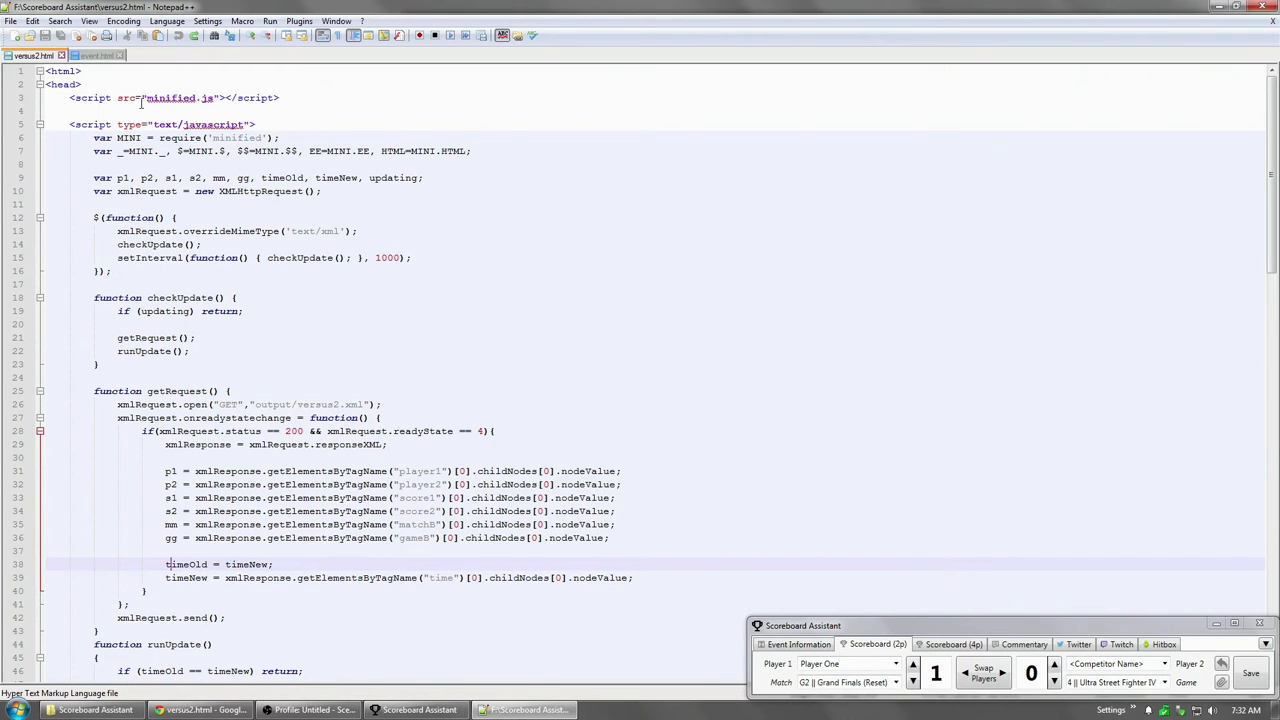
scroll(down, 3)
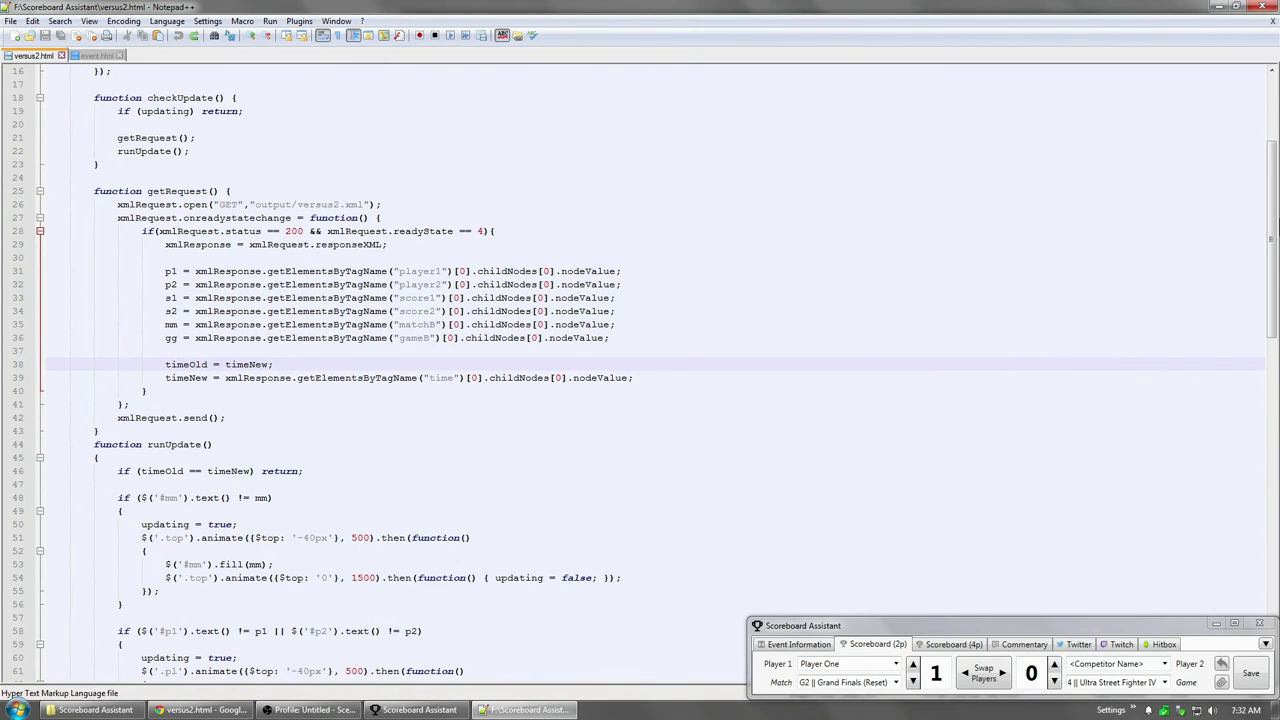
scroll(down, 3)
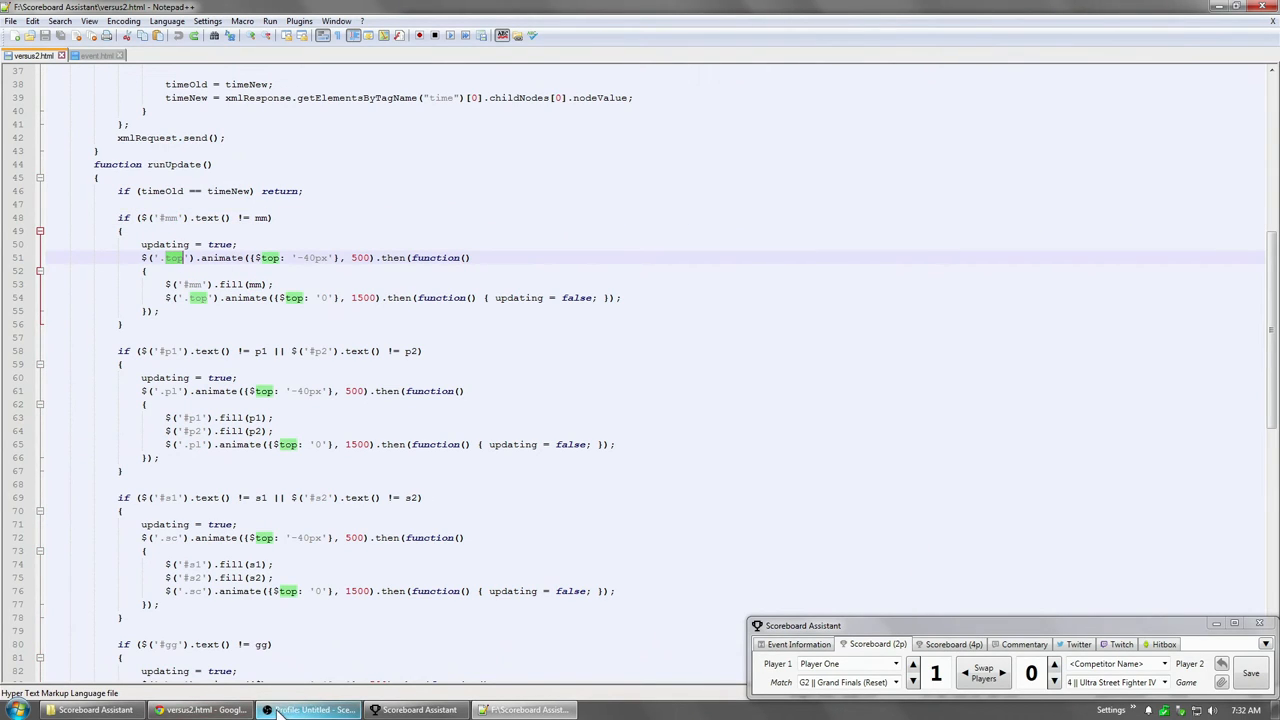
Bring the OBS window in front of Notepad++ from the taskbar
click(310, 710)
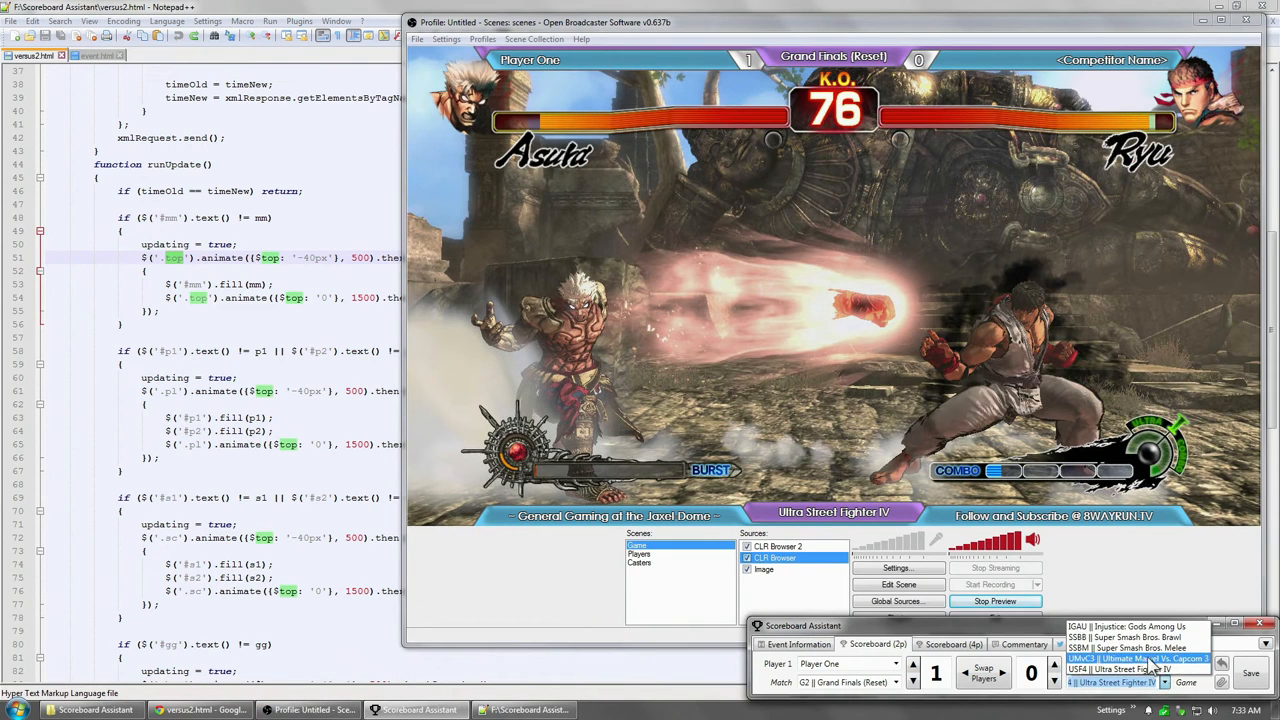
Close the Game list, set Match to G1 || Grand Finals, and check the preview
click(896, 682)
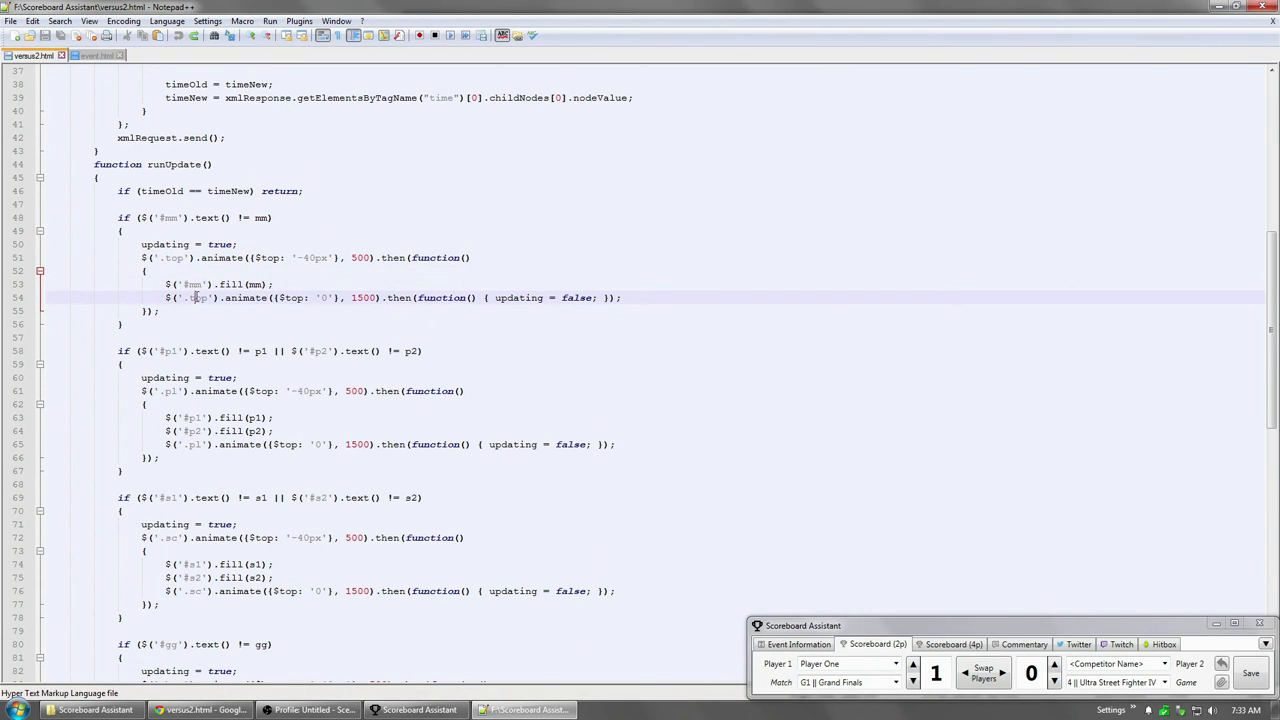
mouse_move(775, 266)
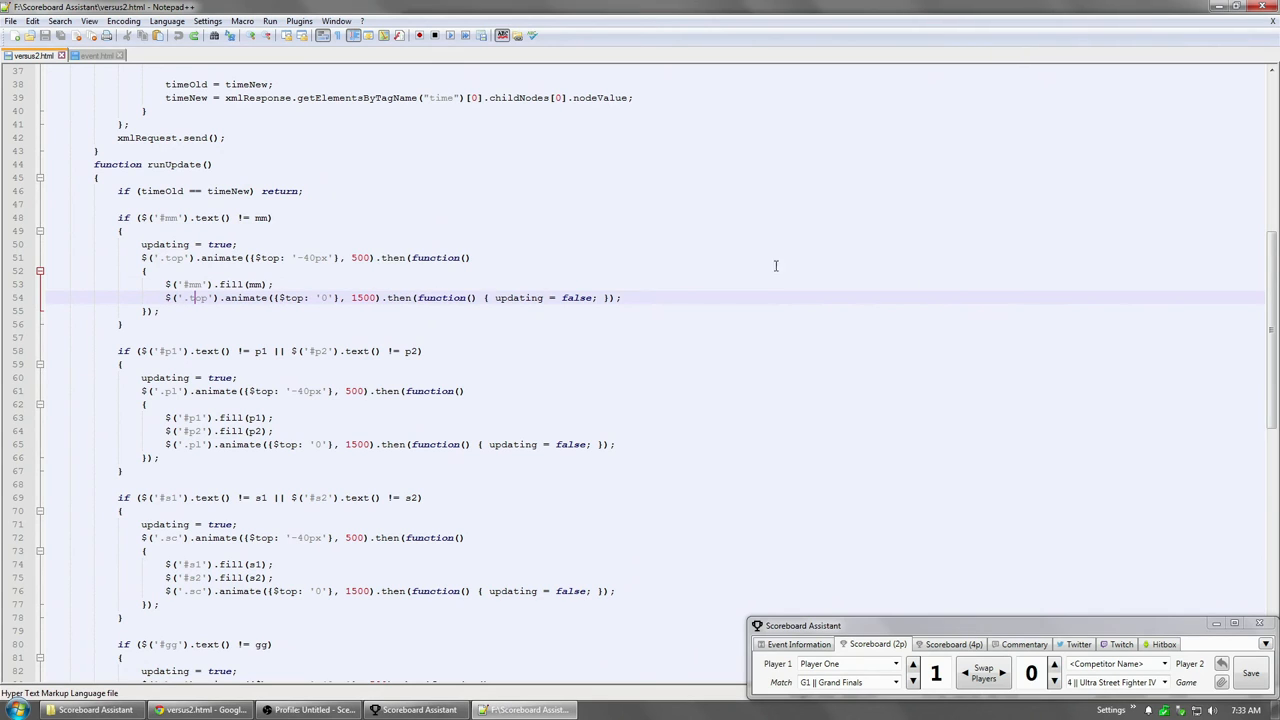
scroll(down, 3)
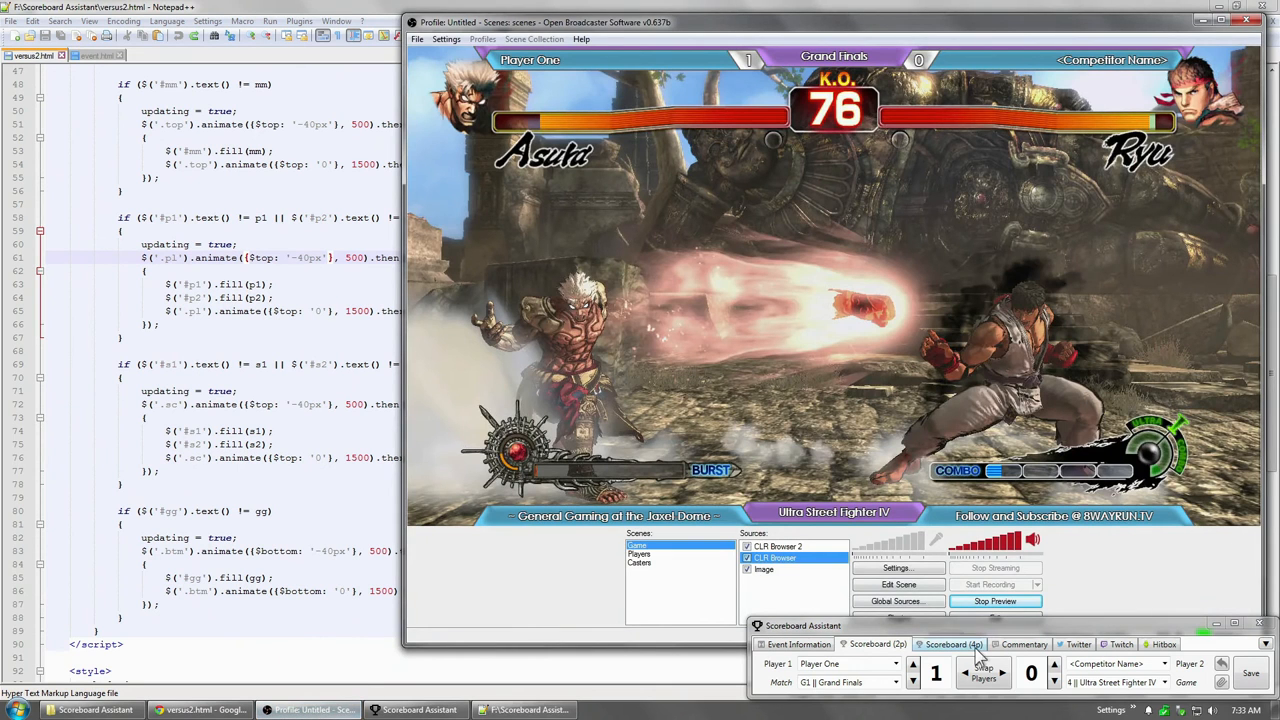
Swap the players in Scoreboard Assistant and bring versus2.html back in front
click(895, 663)
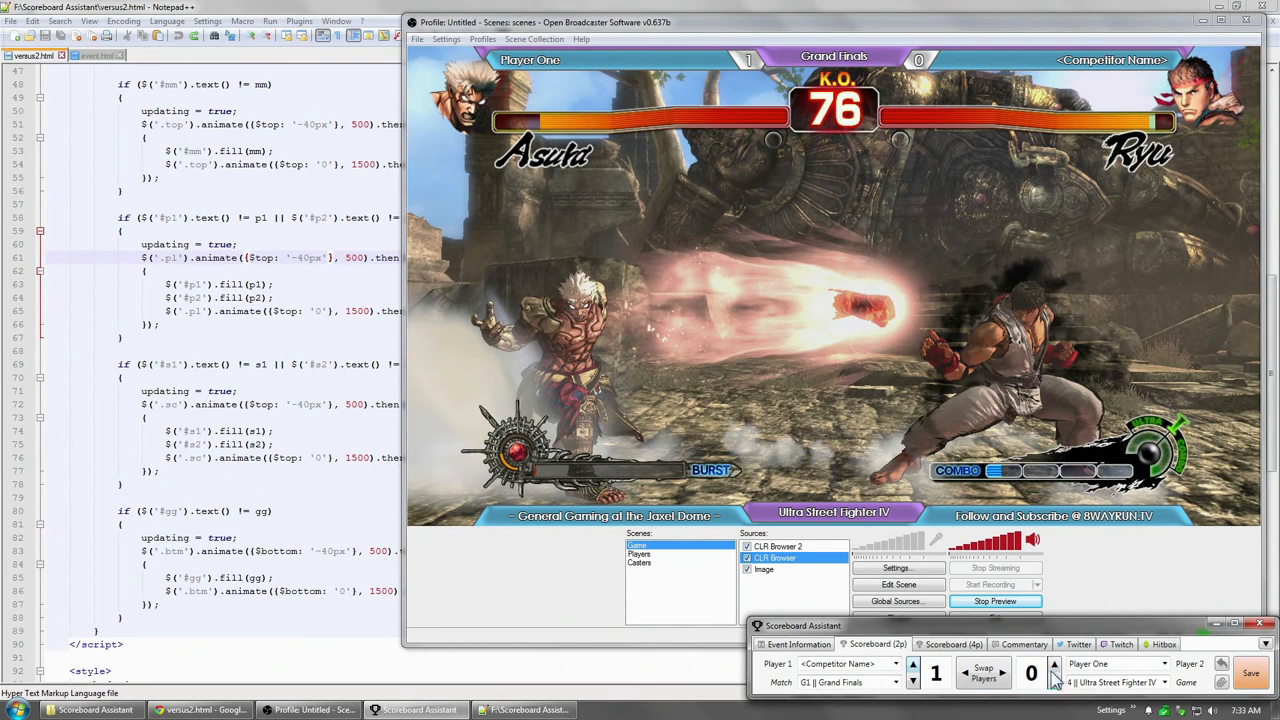
mouse_move(730, 78)
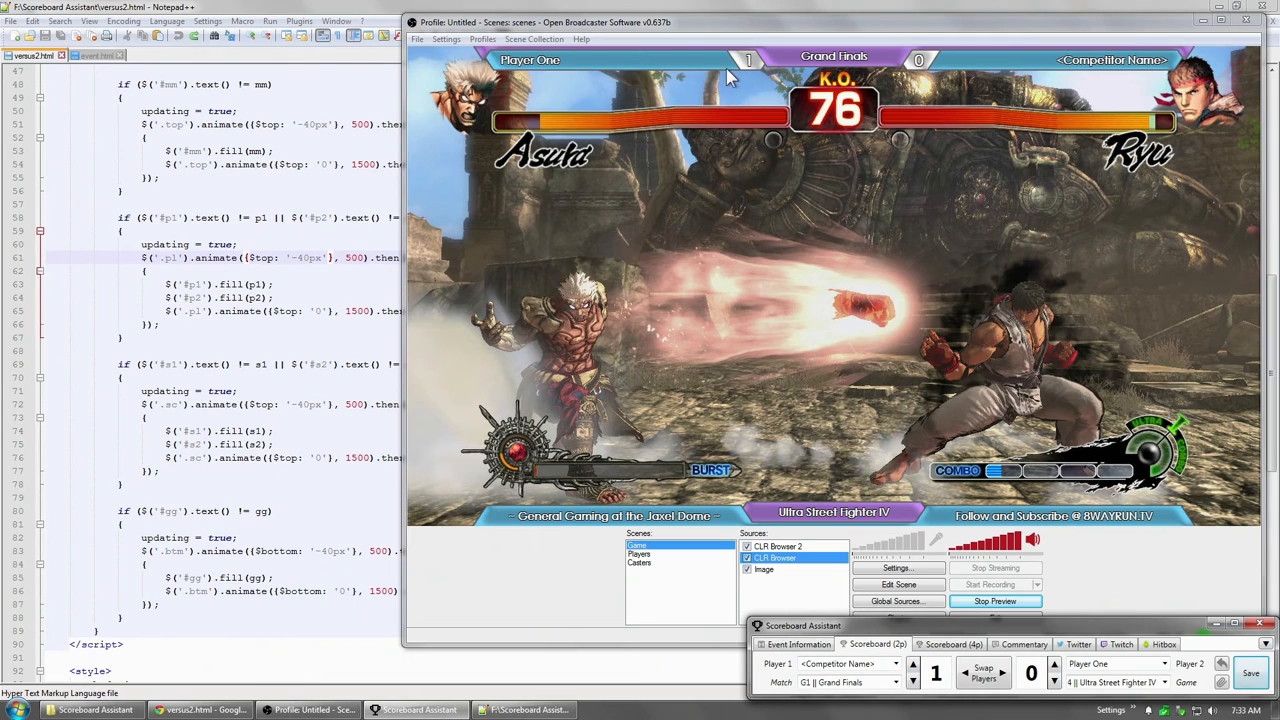
click(983, 672)
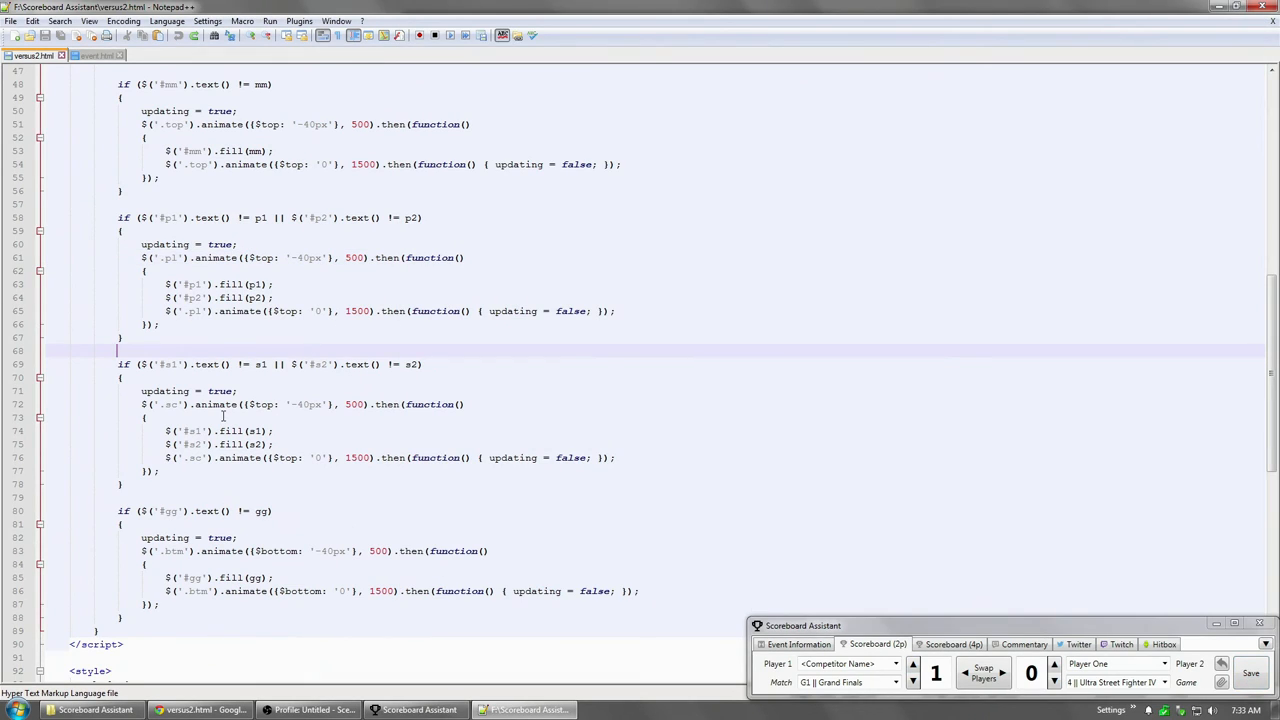
mouse_move(400, 367)
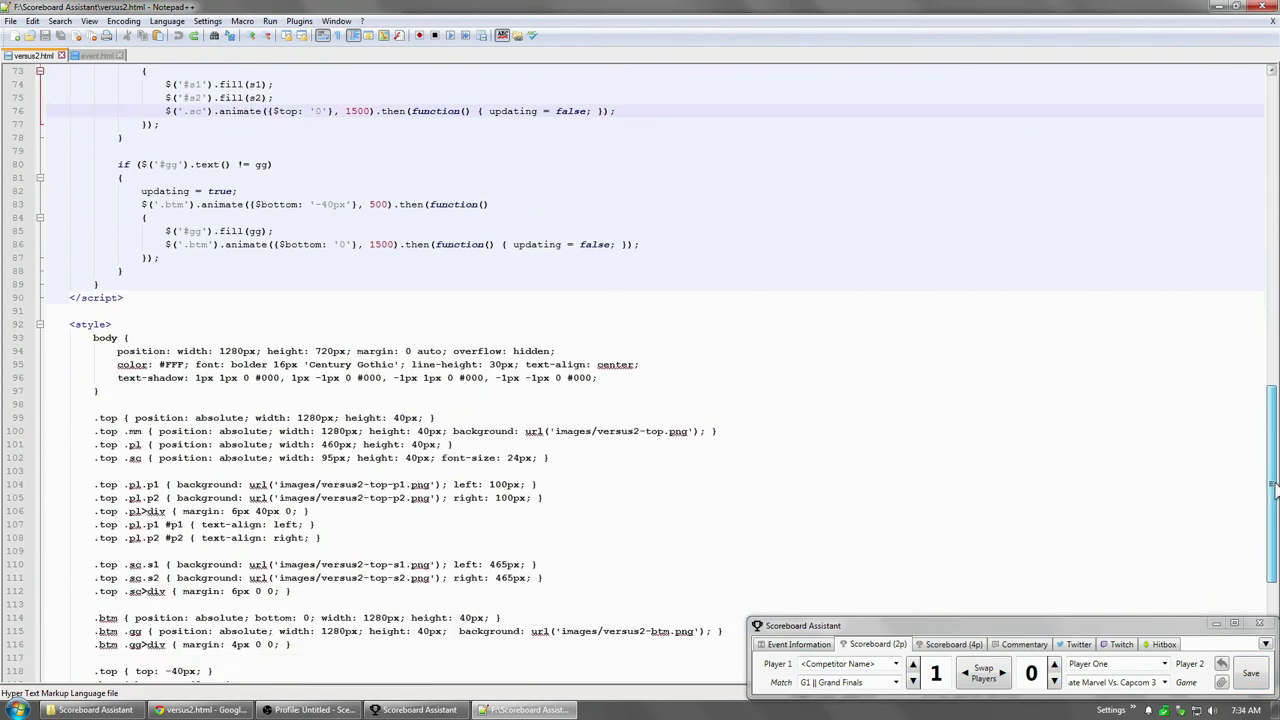
Scroll through the versus2 page's style and body code, then return to the OBS preview
scroll(down, 3)
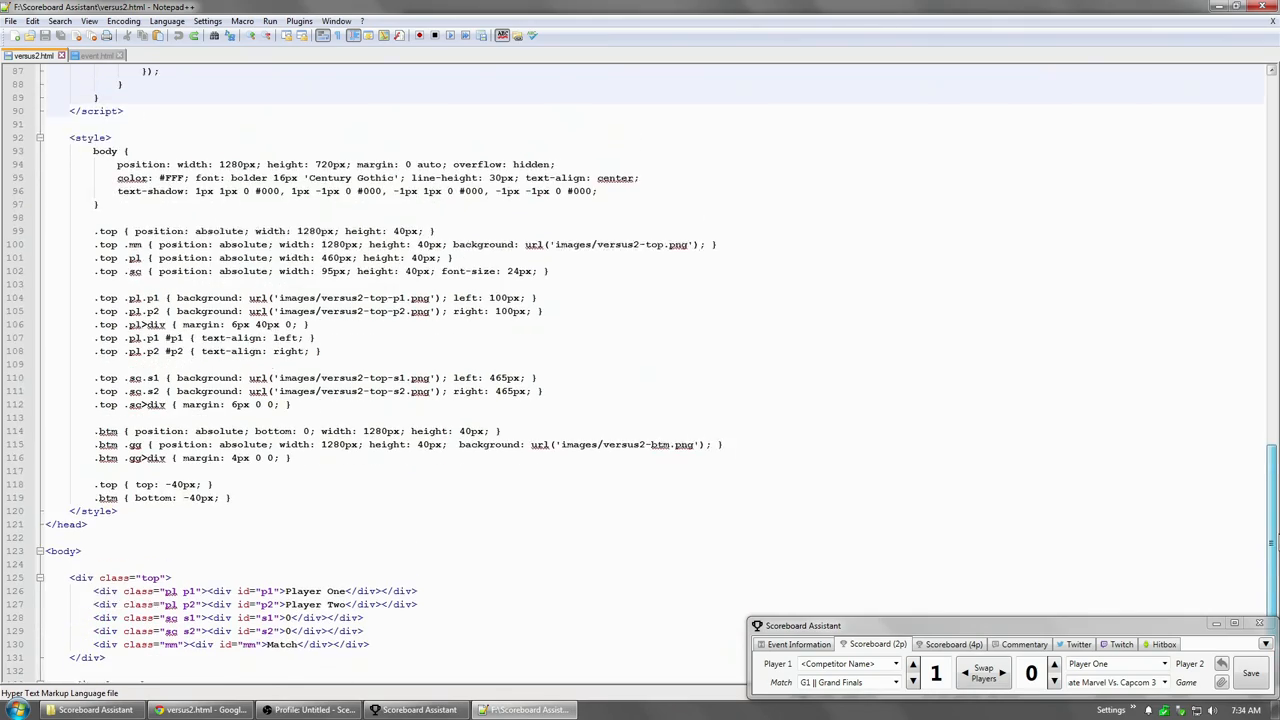
scroll(up, 3)
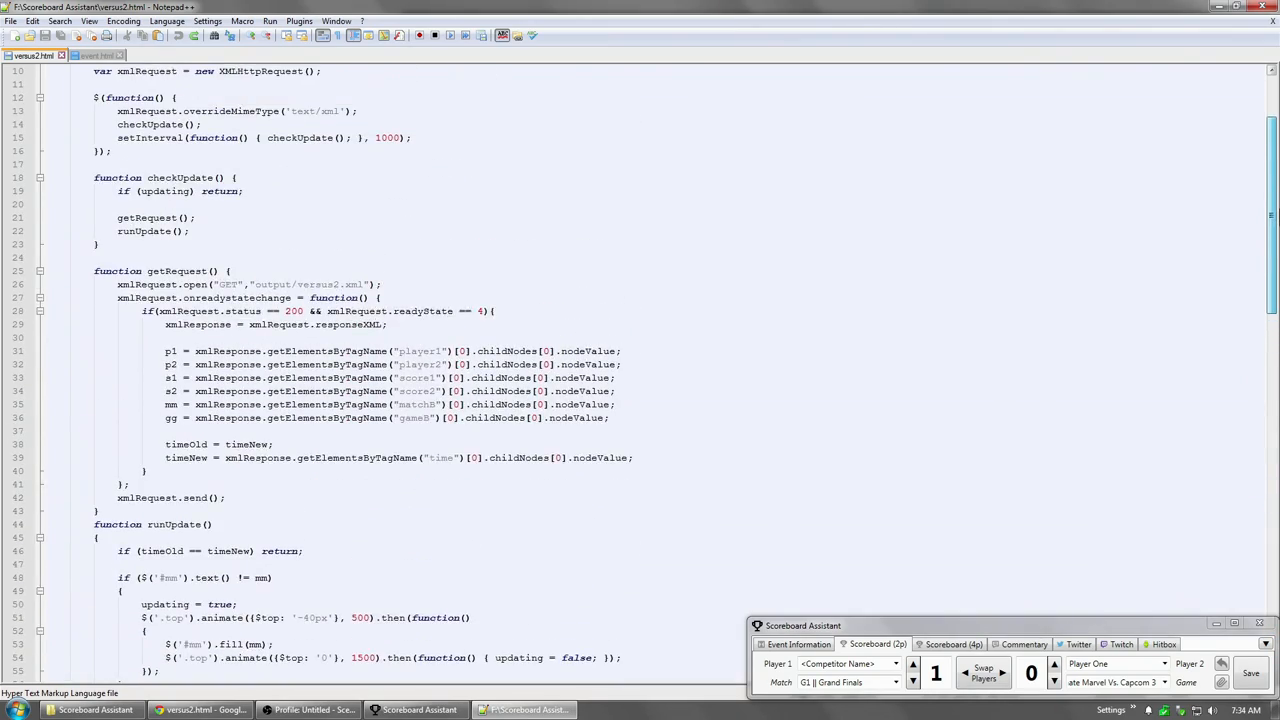
scroll(down, 3)
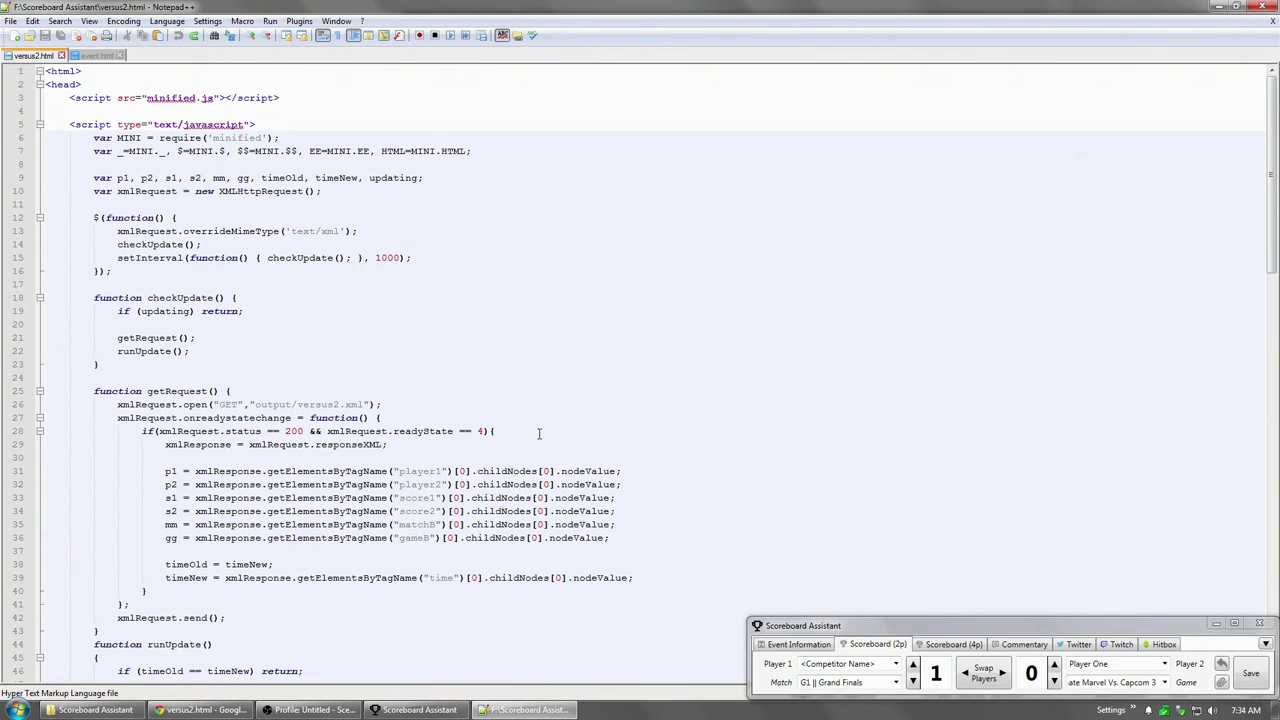
scroll(down, 3)
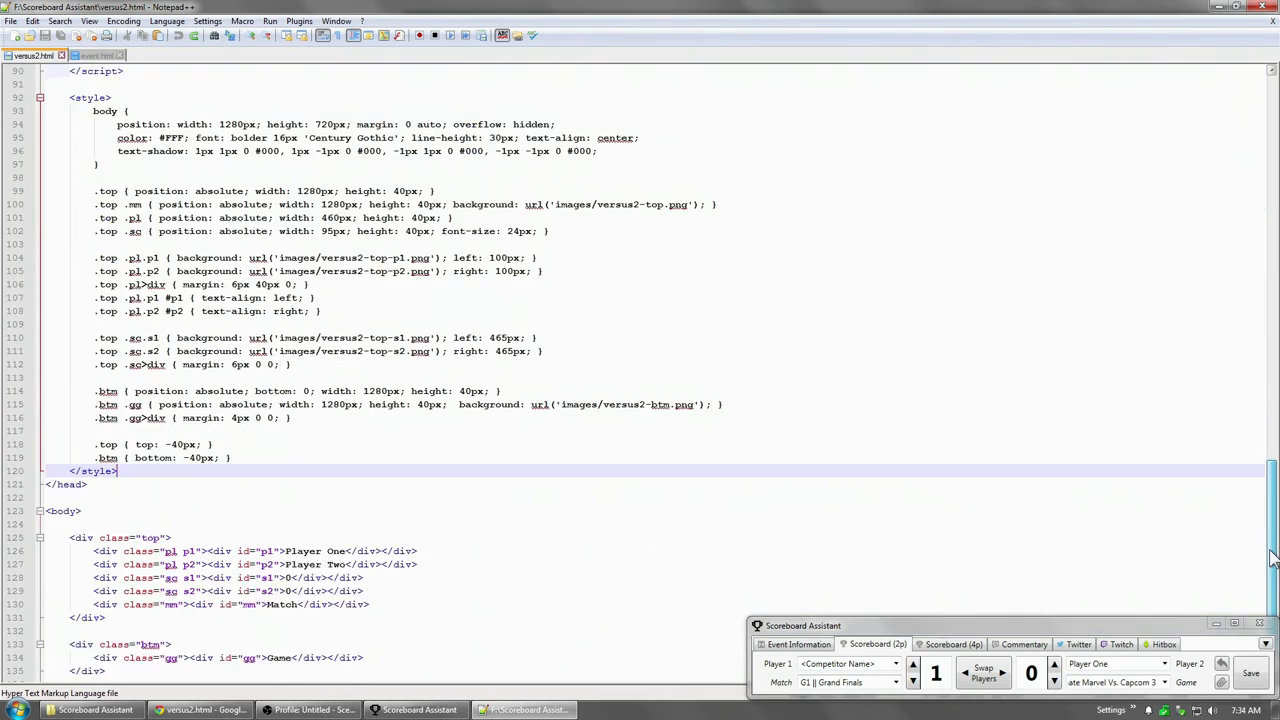
scroll(down, 3)
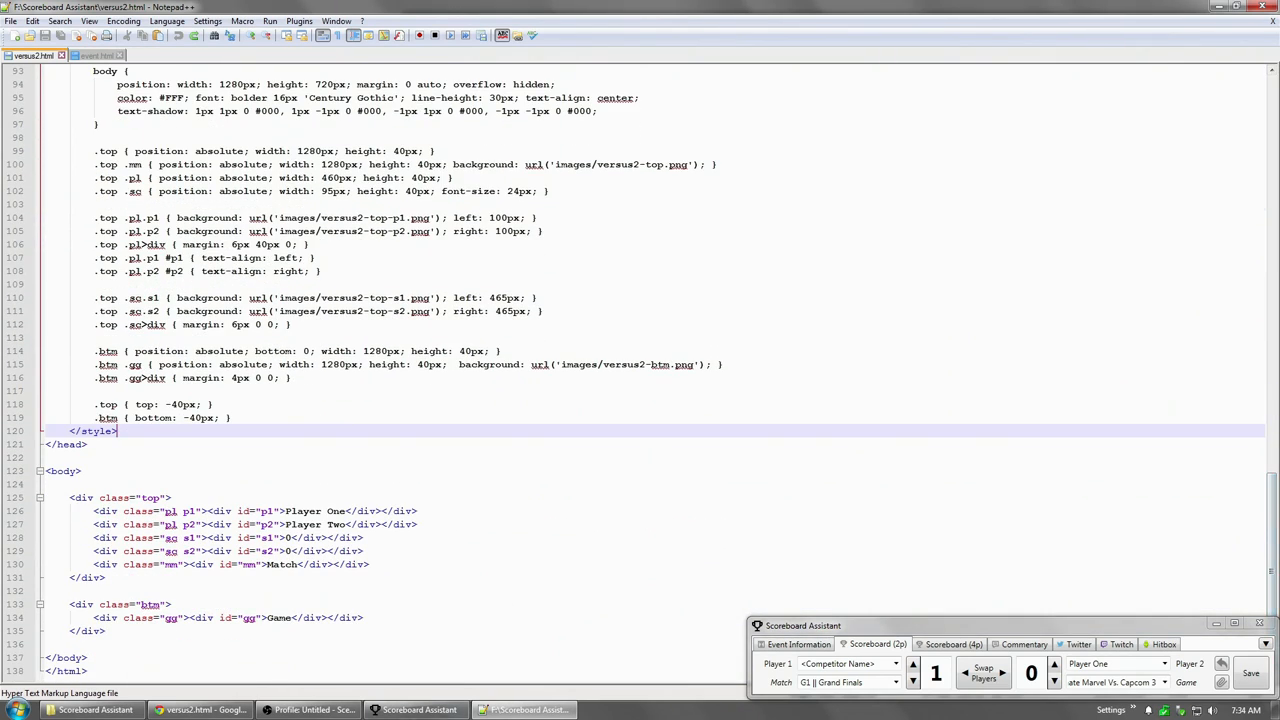
click(310, 710)
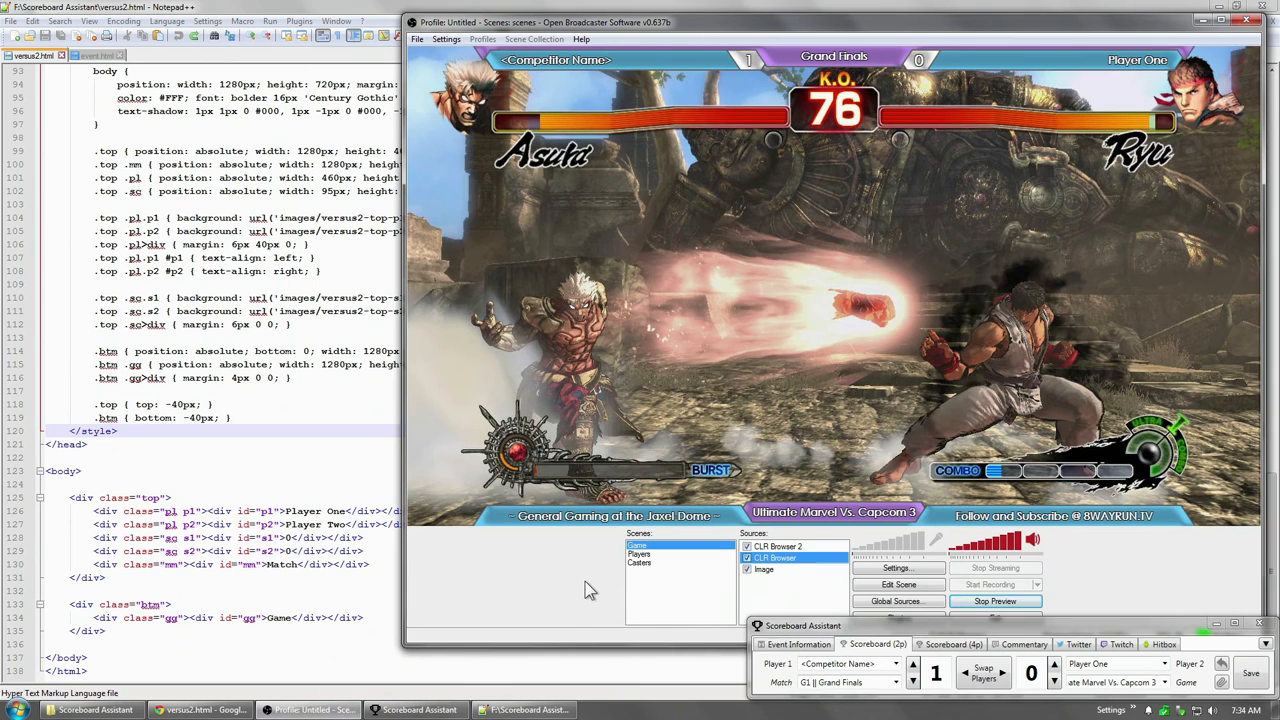
mouse_move(444, 537)
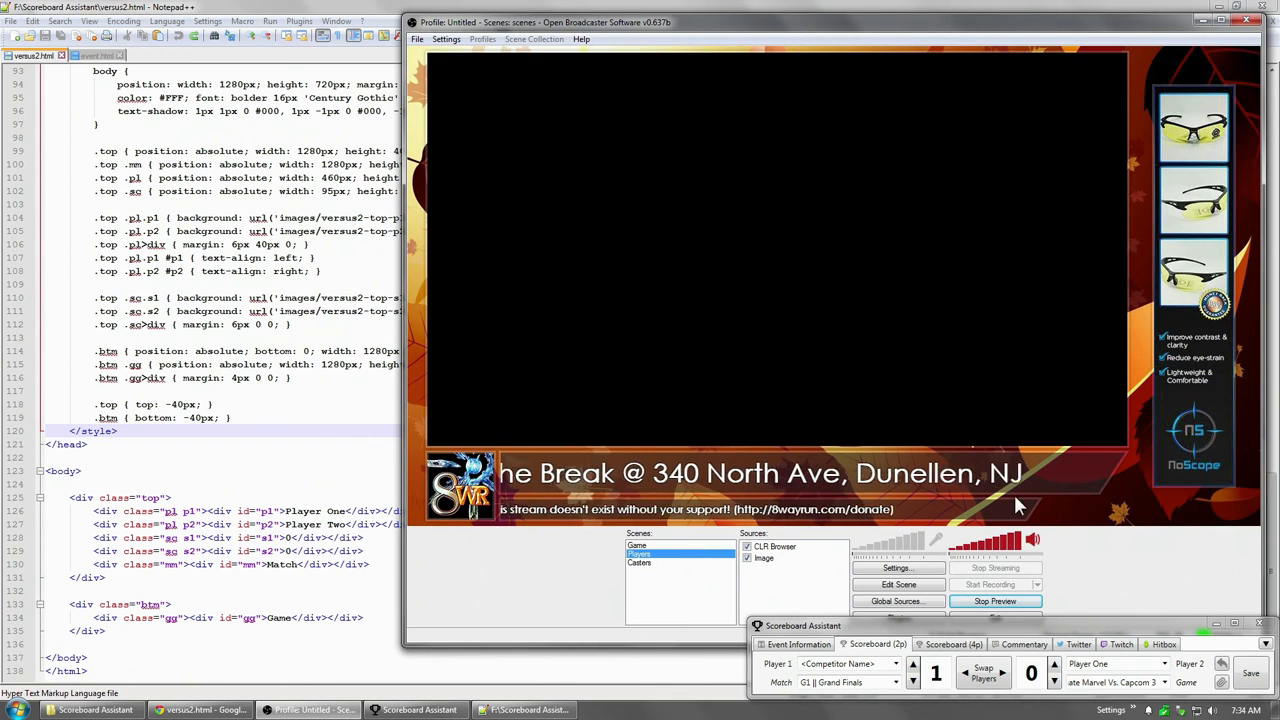
Put placeholder test text in Event Information Text 3, then switch to the Casters scene
click(877, 644)
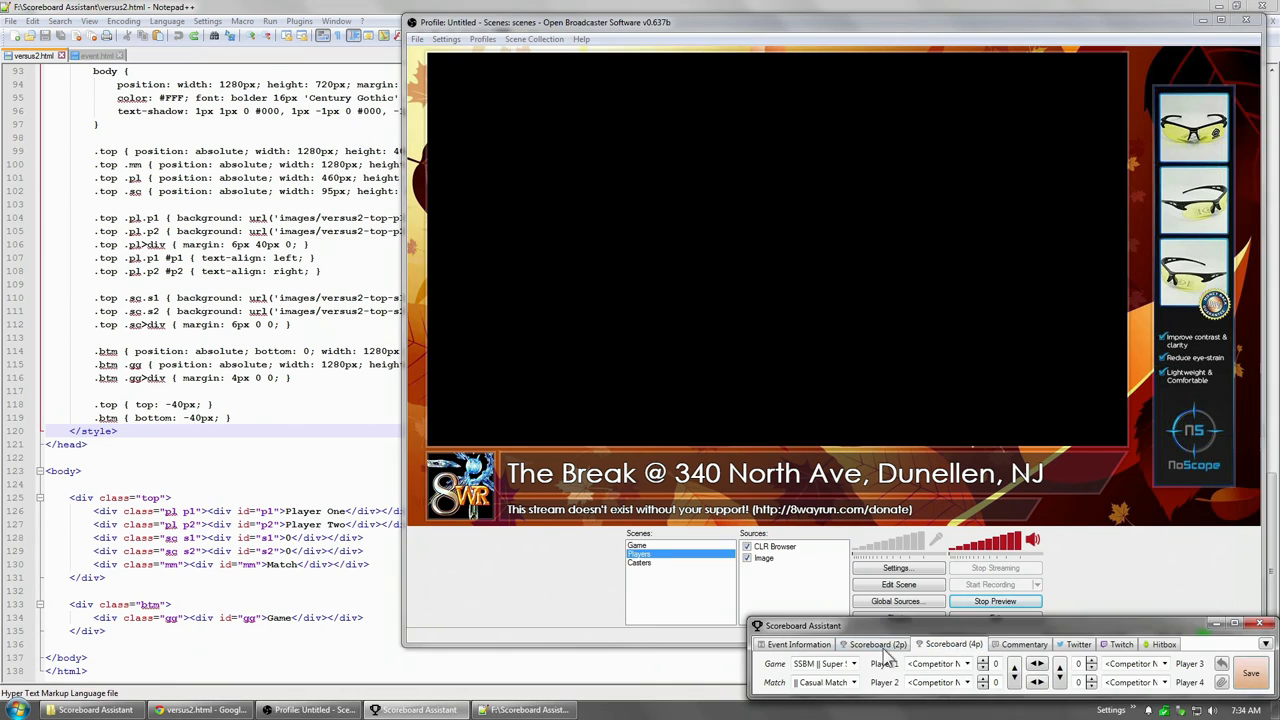
click(798, 644)
text(qeawrstyjtrewqae rtdsew wfdsadfg)
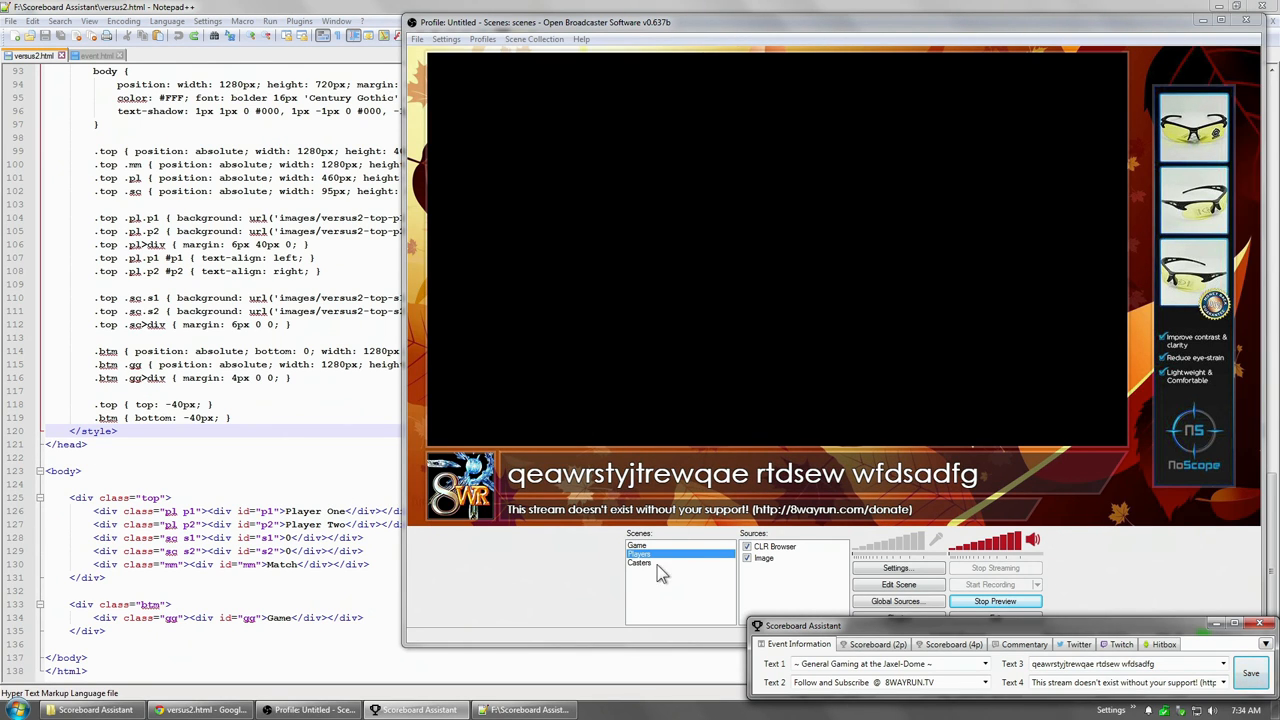
click(640, 562)
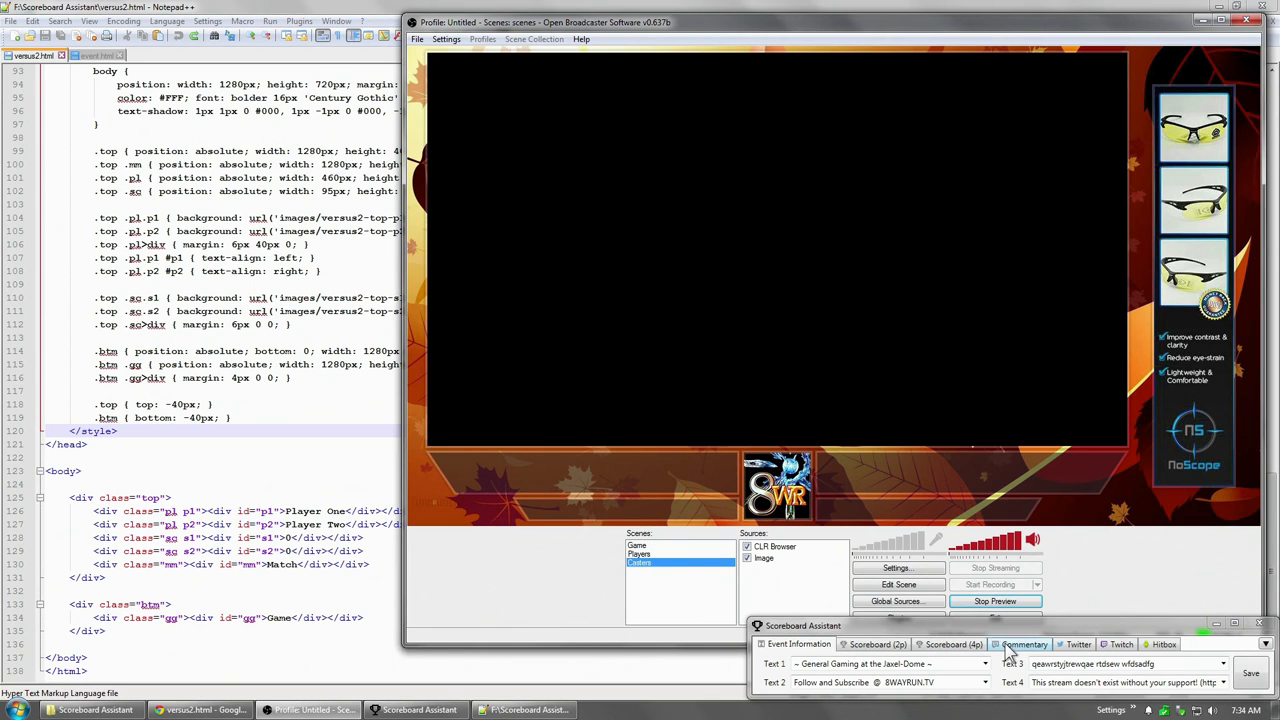
click(1020, 644)
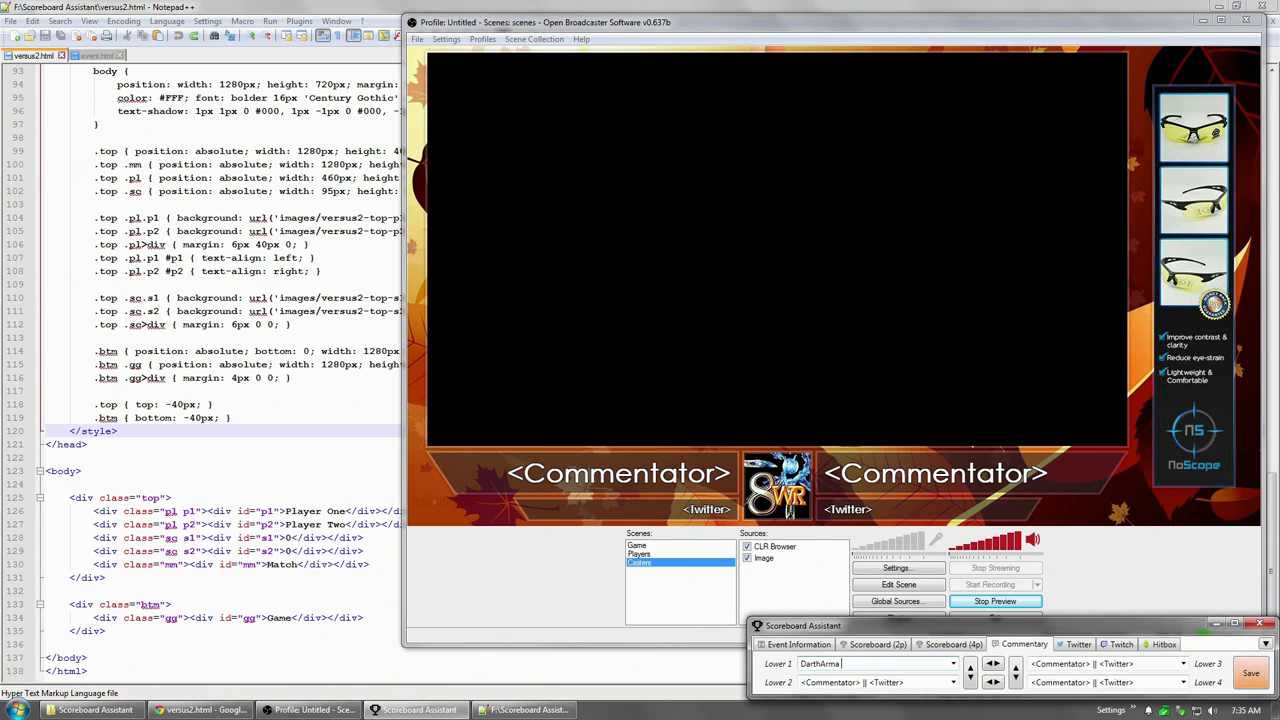
text(|| @darthama)
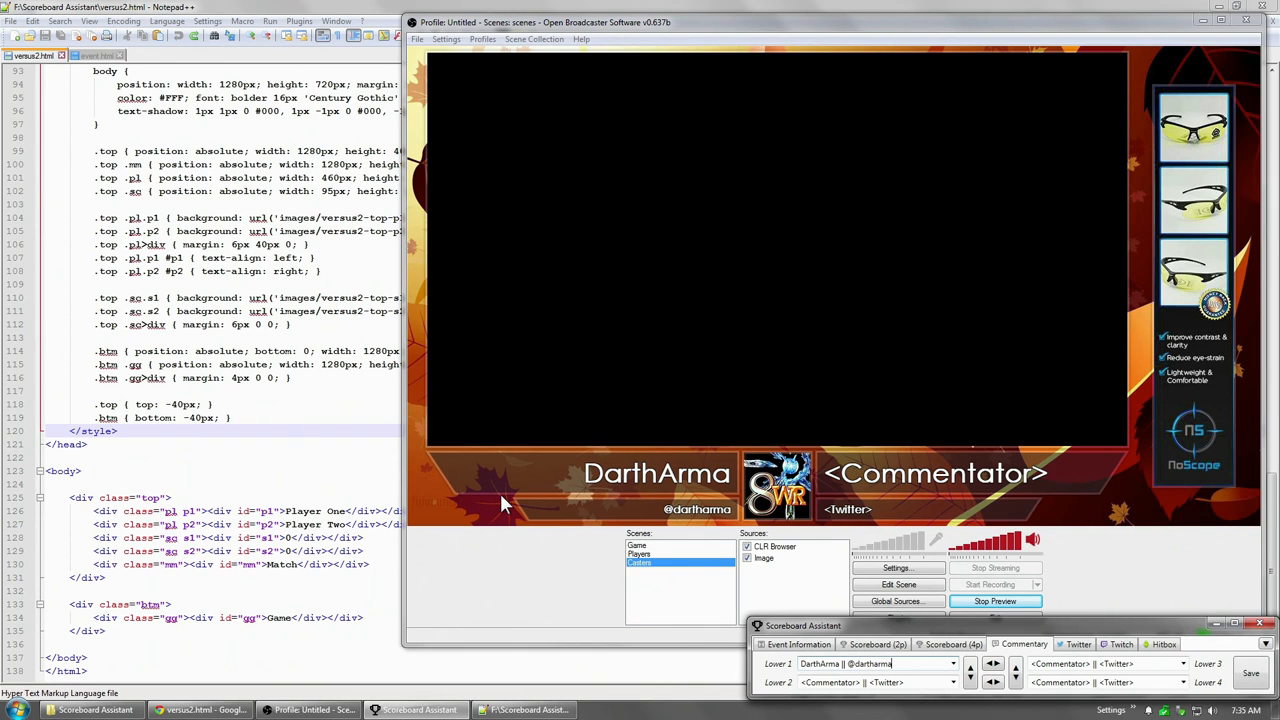
mouse_move(585, 509)
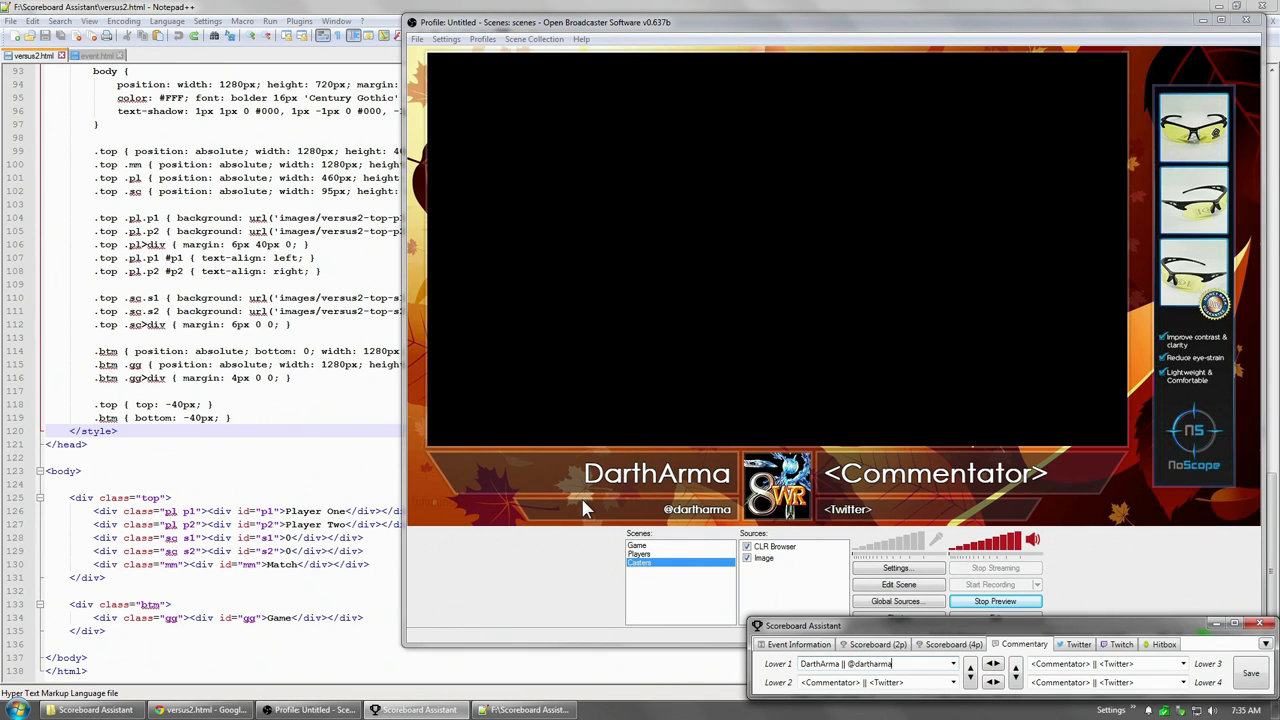